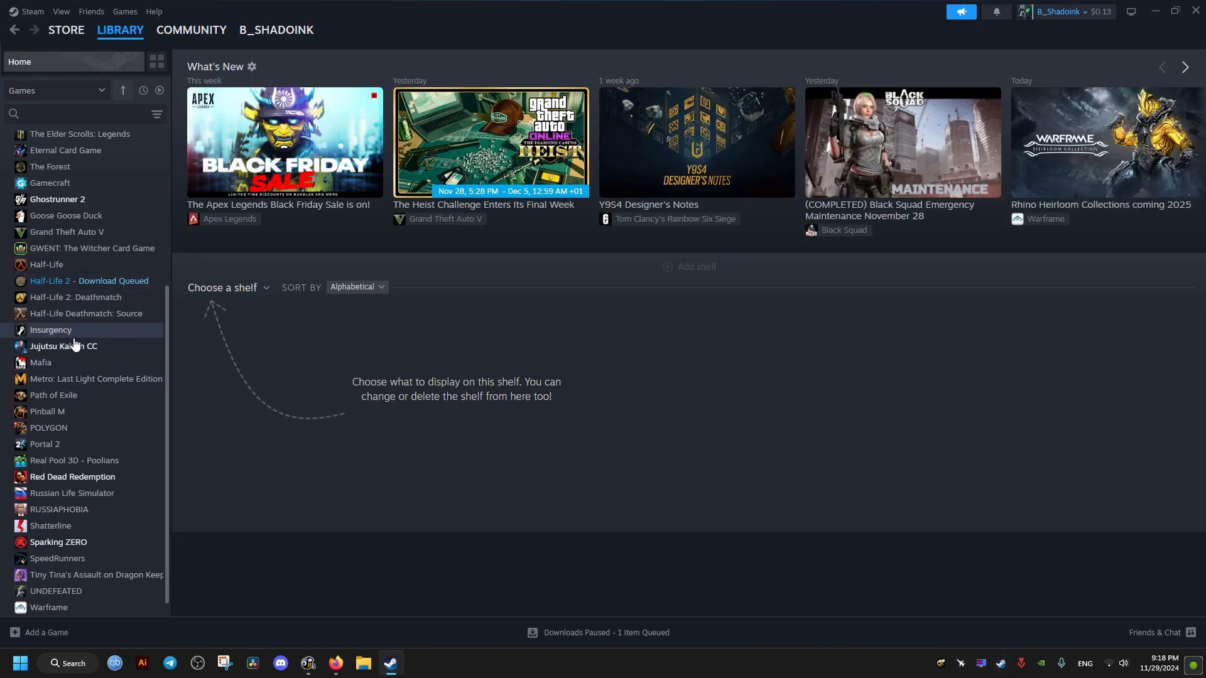
Step: Select Jujutsu Kaisen CC in the Steam library and bring up its context menu
scroll("down", 3)
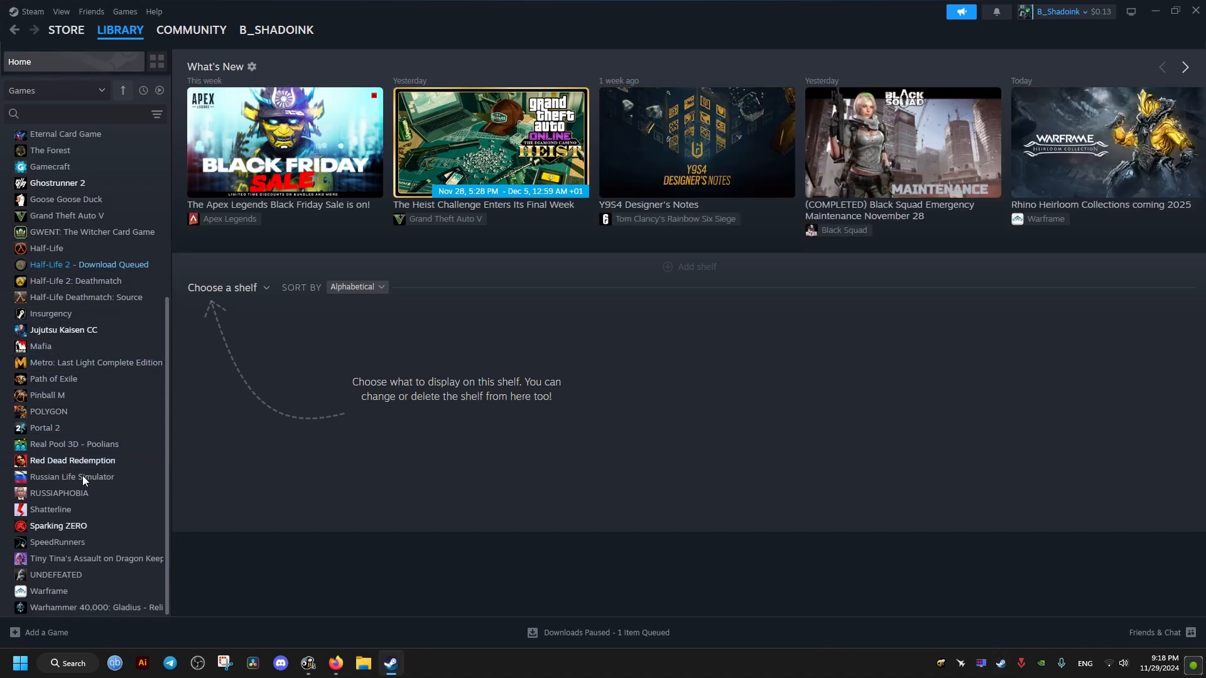
left_click(63, 329)
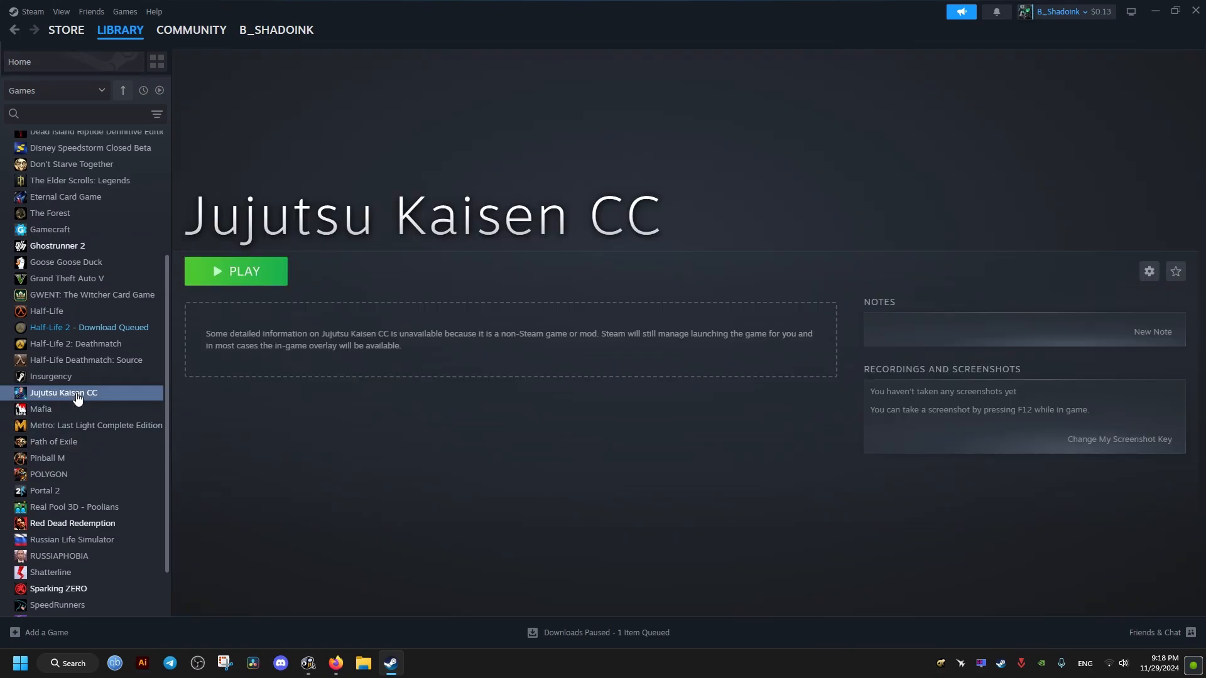
right_click(62, 392)
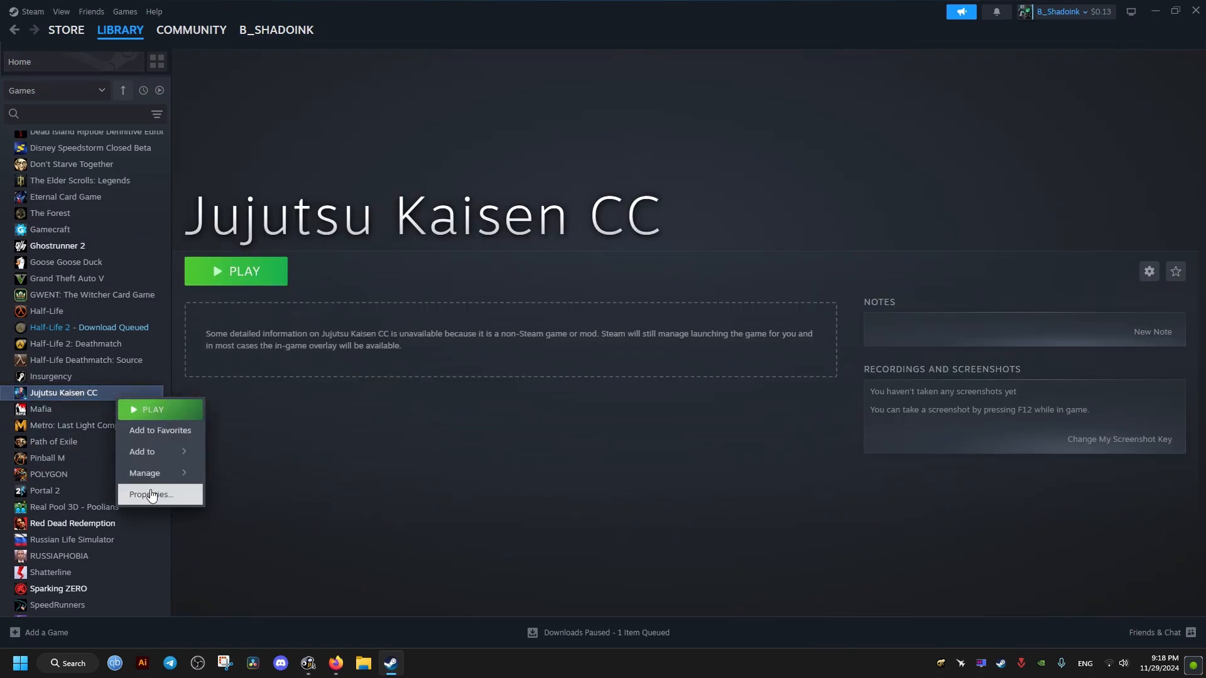
Step: Give Jujutsu Kaisen CC the launch option -dx11 and disable its in-game Steam Overlay
left_click(152, 494)
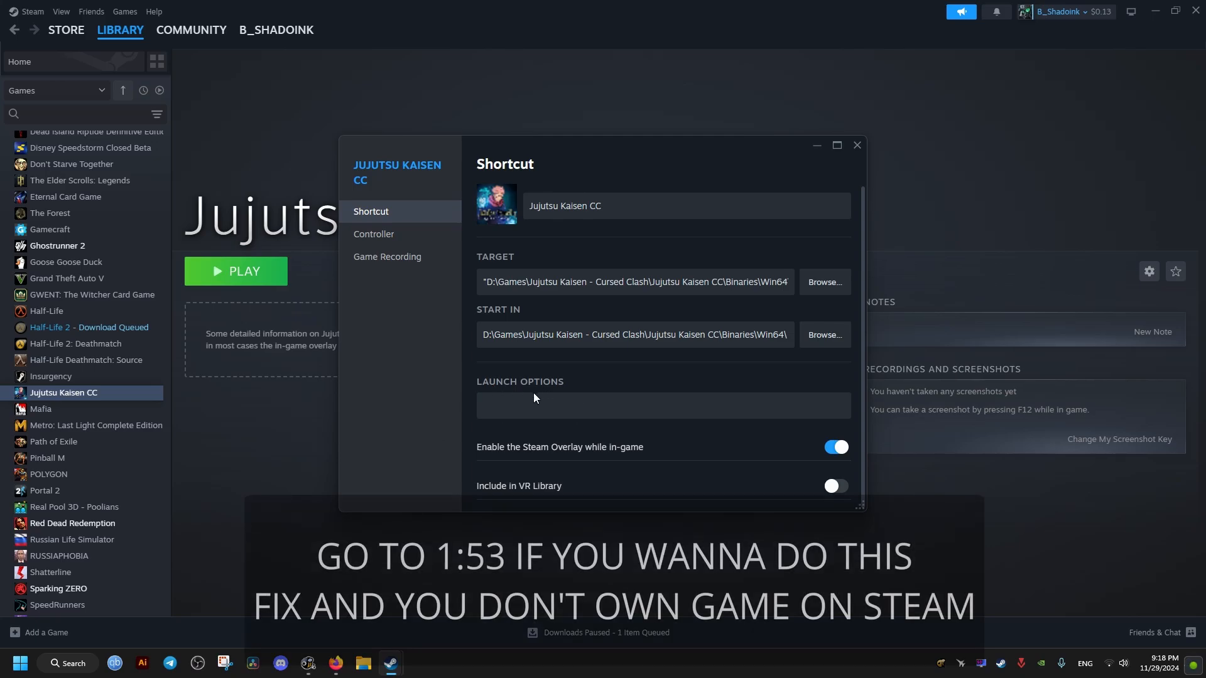
left_click(553, 405)
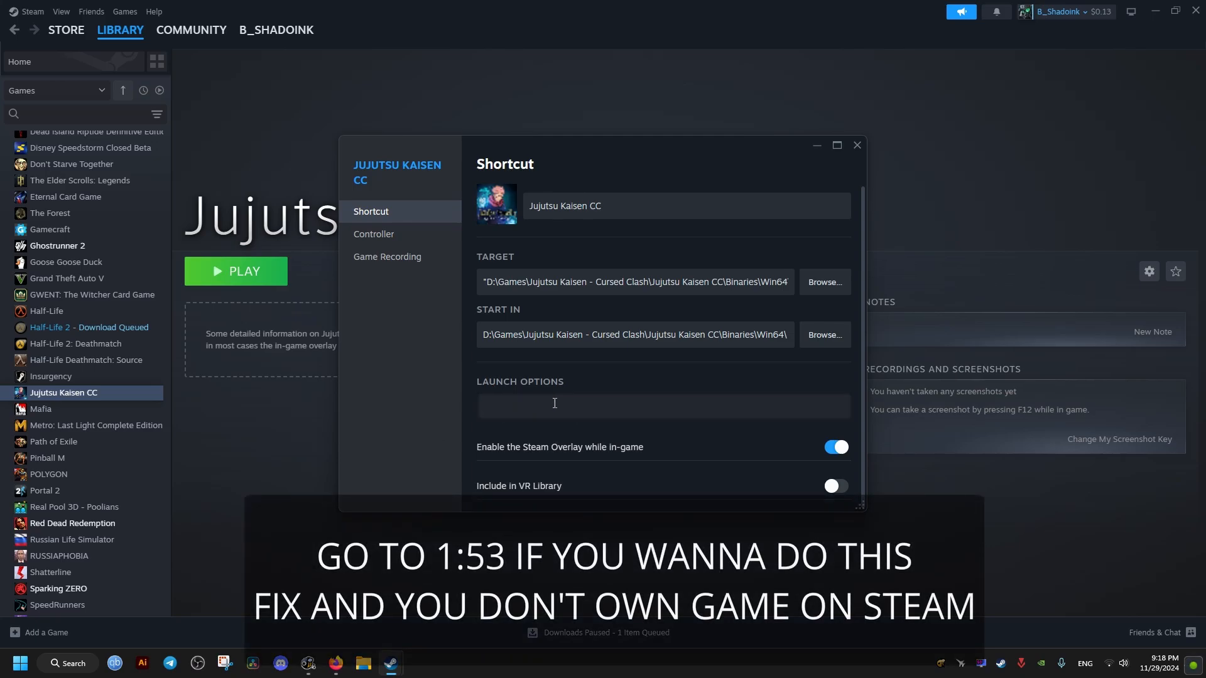
type("-dx11")
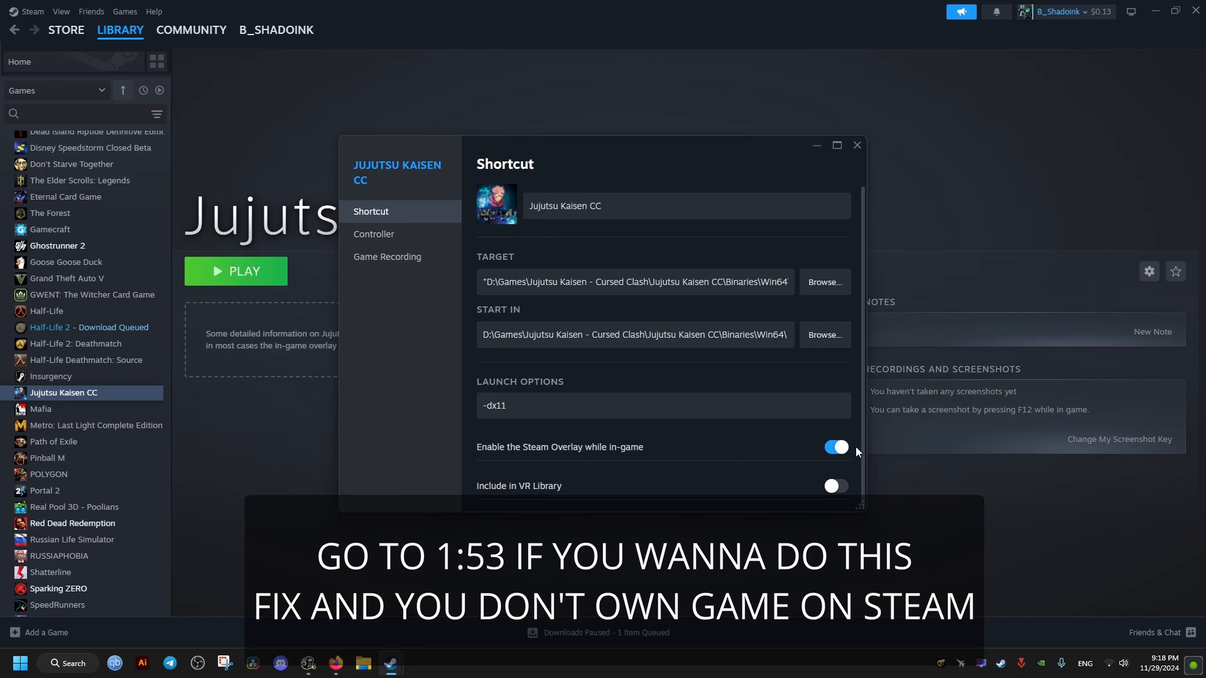
left_click(836, 447)
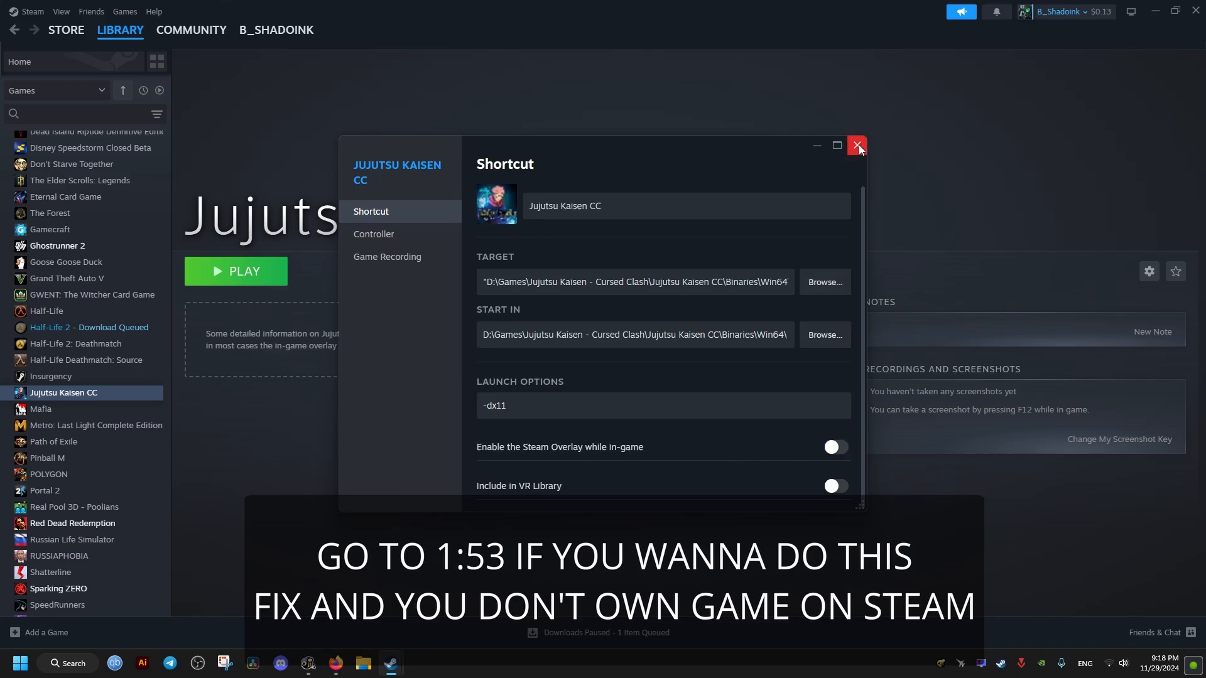
Step: Close Steam properties and browse to Tera (D:) > Games > Jujutsu Kaisen - Cursed Clash
left_click(857, 147)
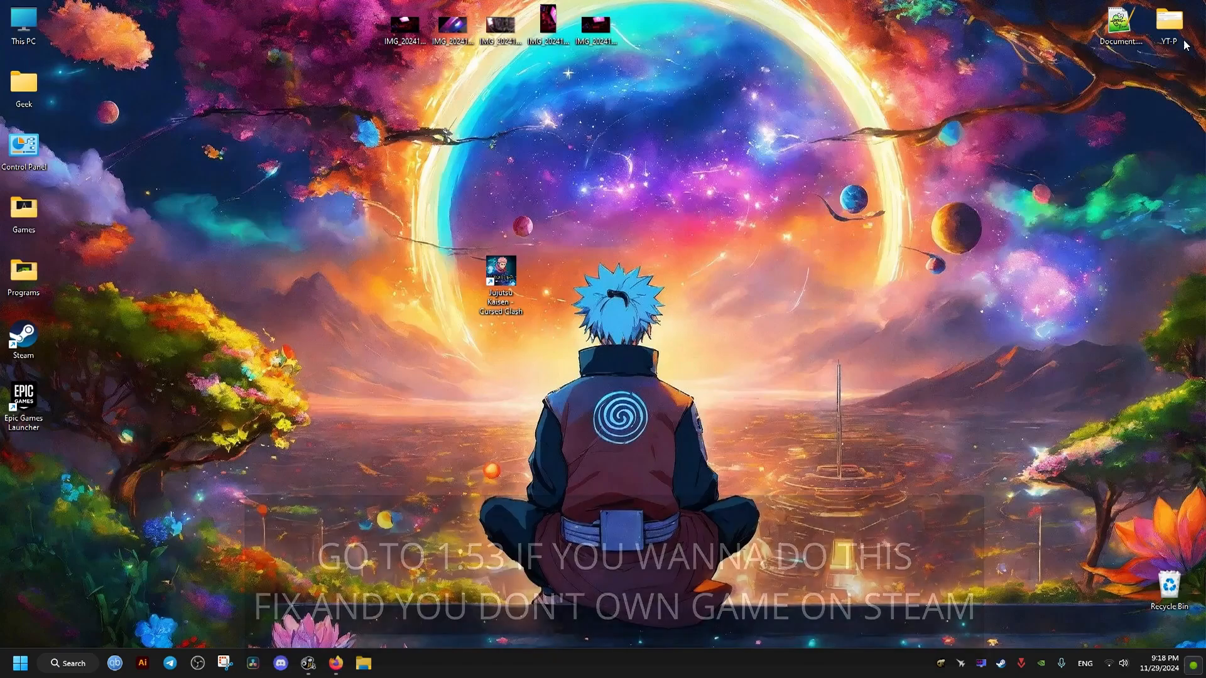
double_click(23, 24)
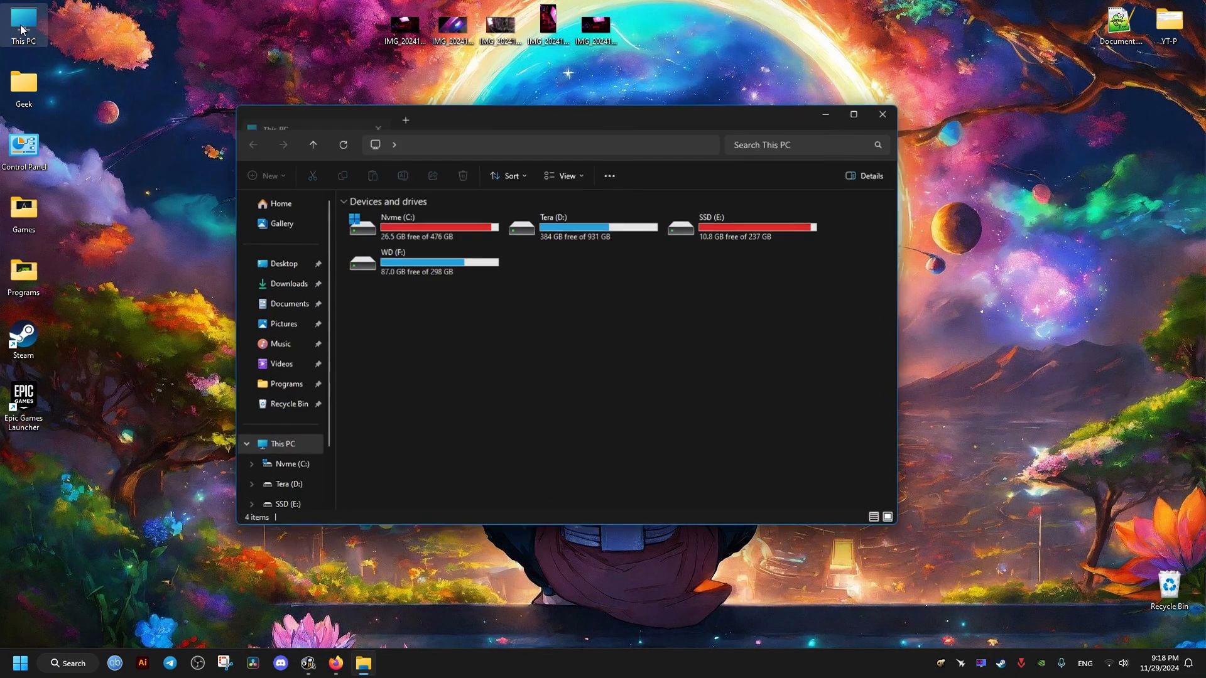
double_click(552, 226)
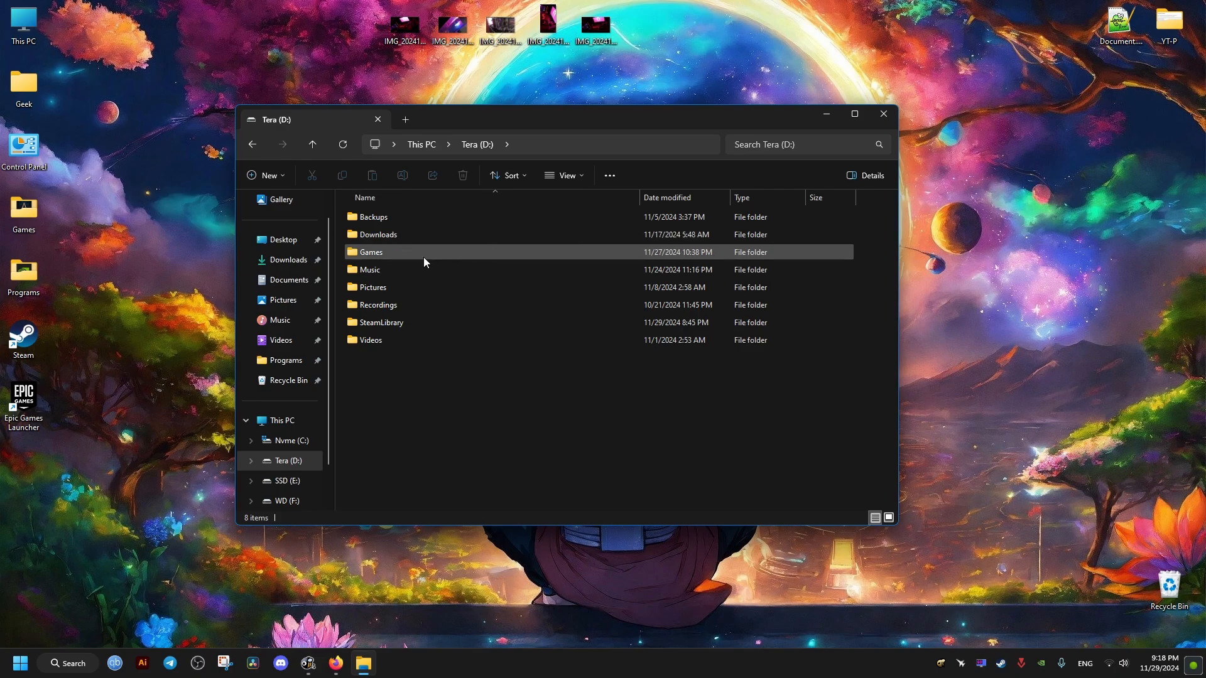
double_click(370, 252)
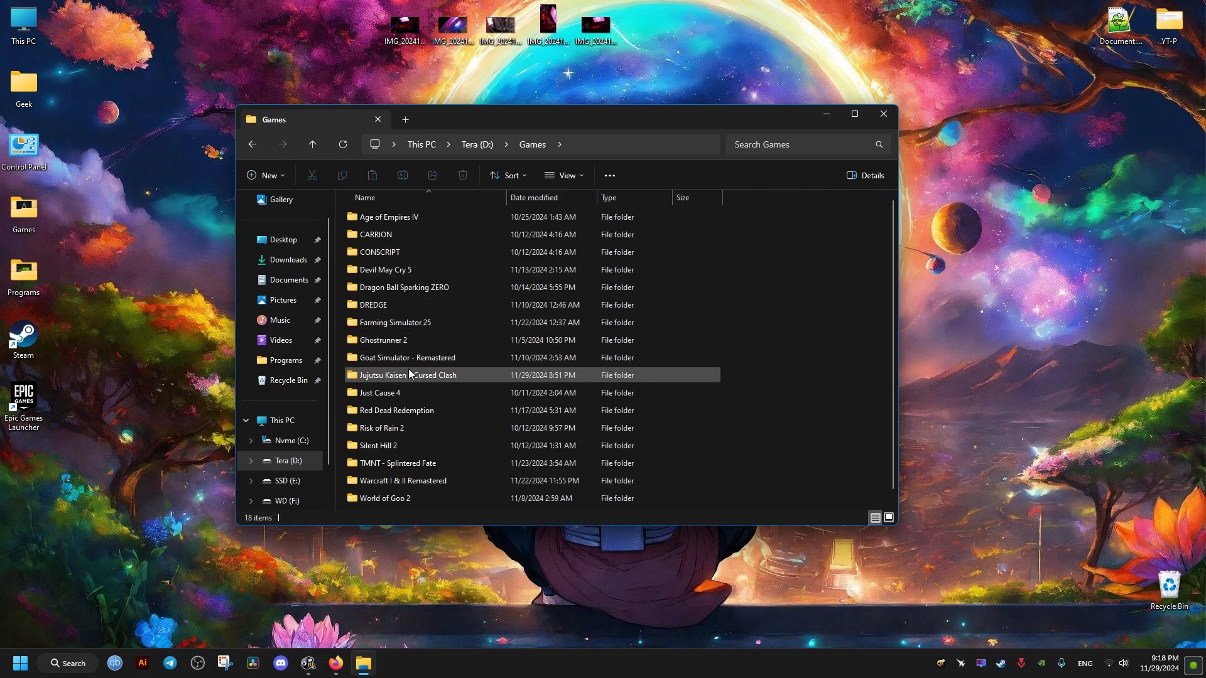
double_click(407, 374)
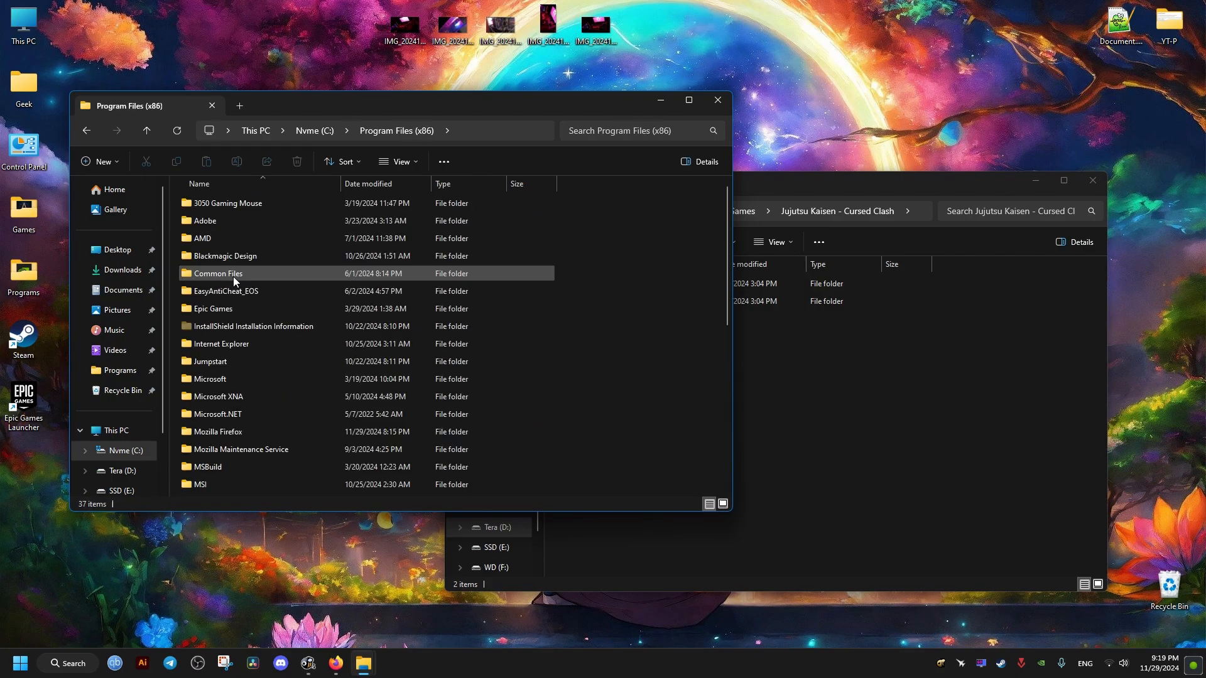
Step: Browse Steam's steamapps folder, then close that second folder window
scroll("down", 3)
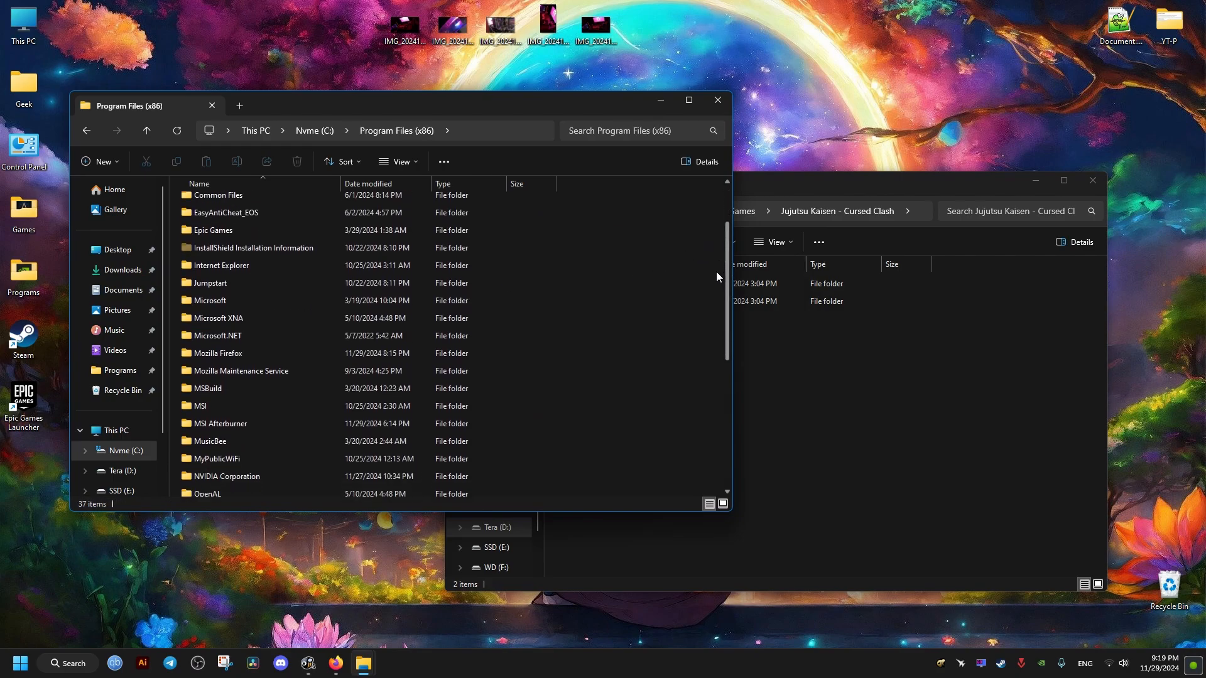
scroll("down", 3)
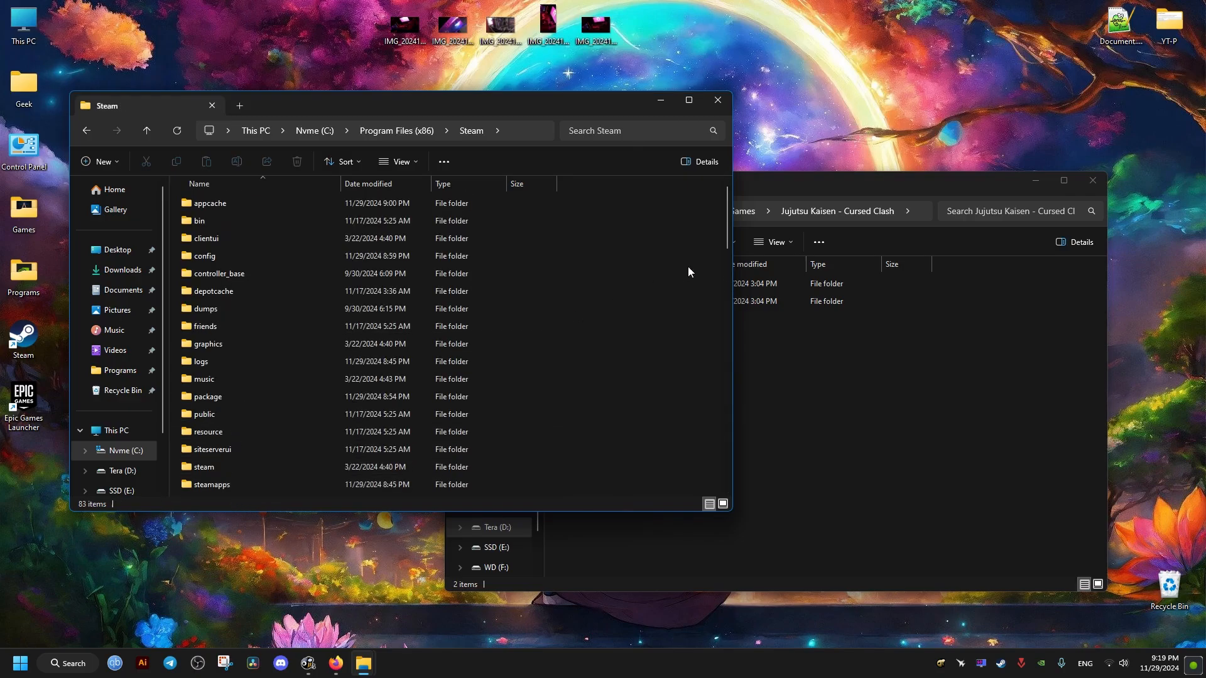
left_click(212, 335)
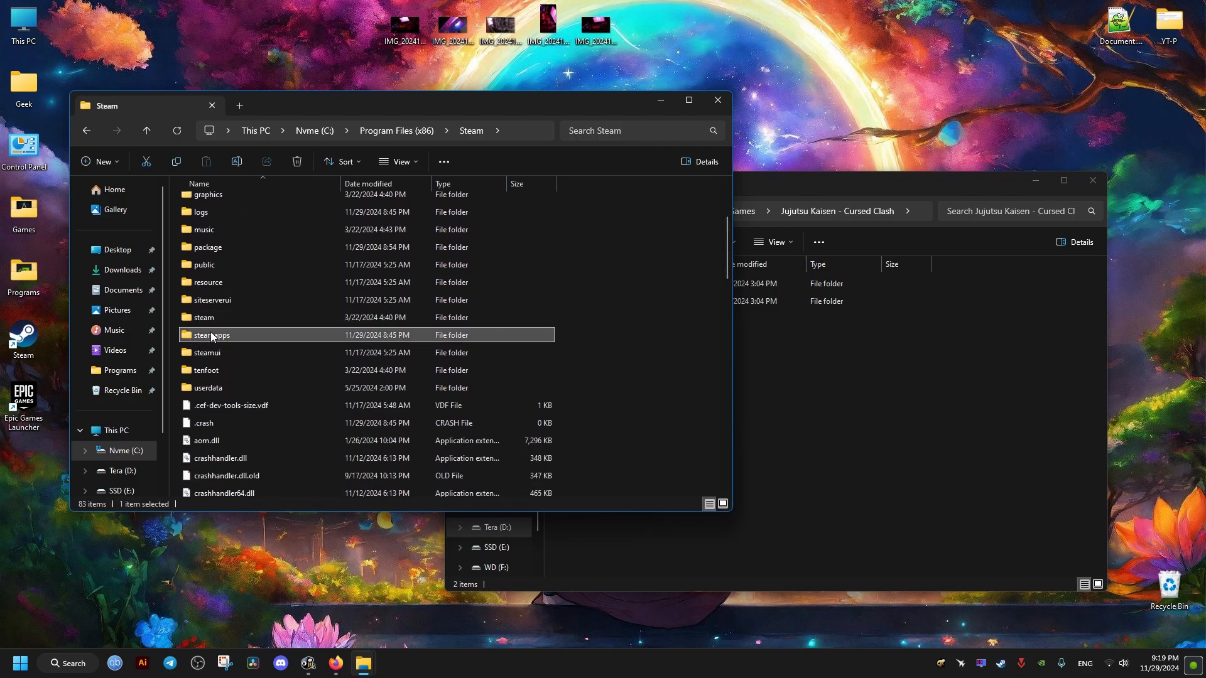
double_click(211, 334)
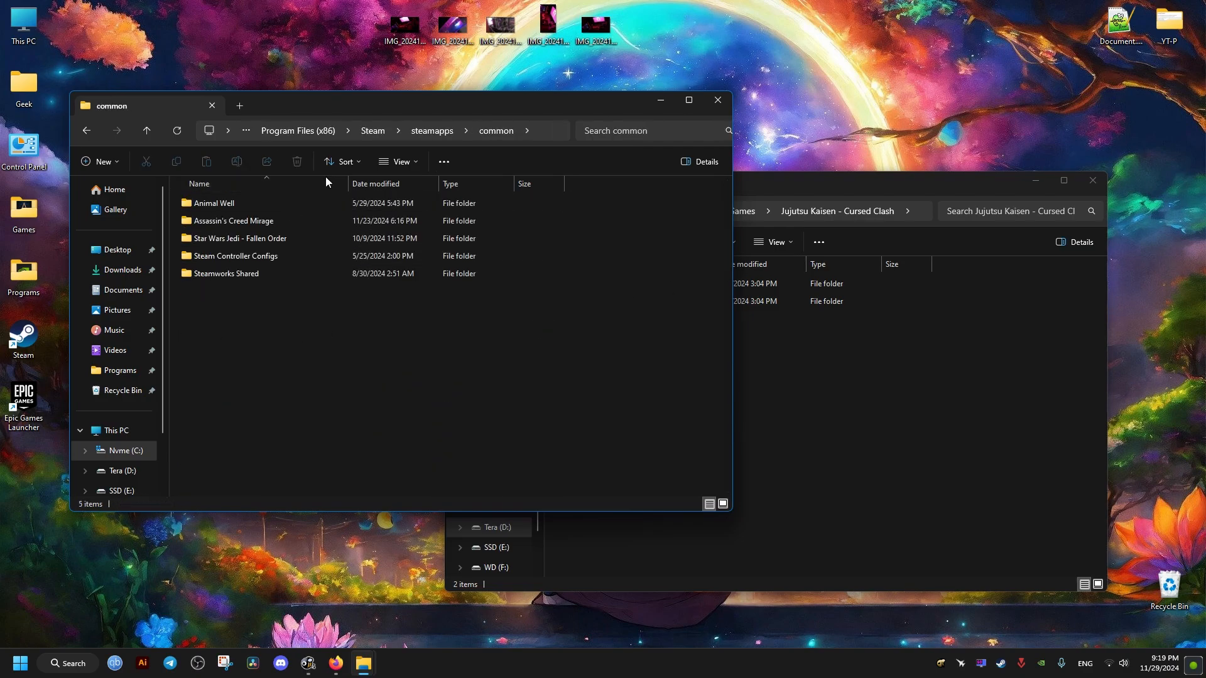
left_click(715, 100)
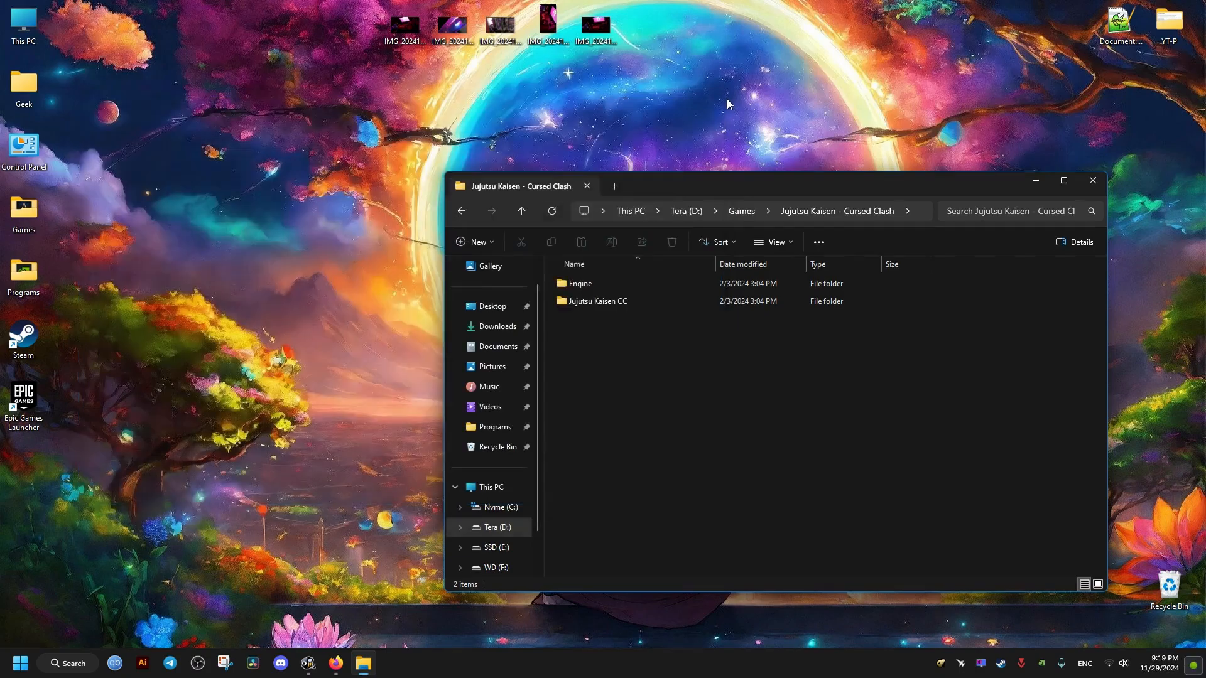
Step: Go to Binaries > Win64 and view Jujutsu Kaisen CC.exe's Compatibility properties
double_click(600, 301)
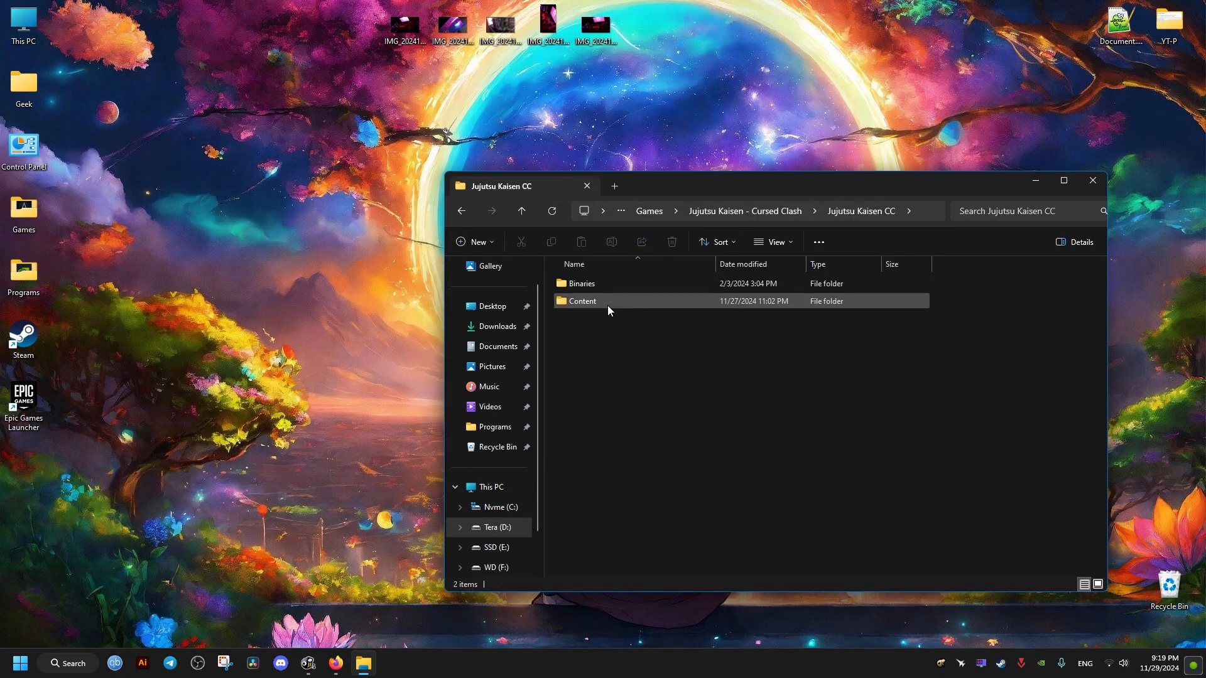
double_click(581, 284)
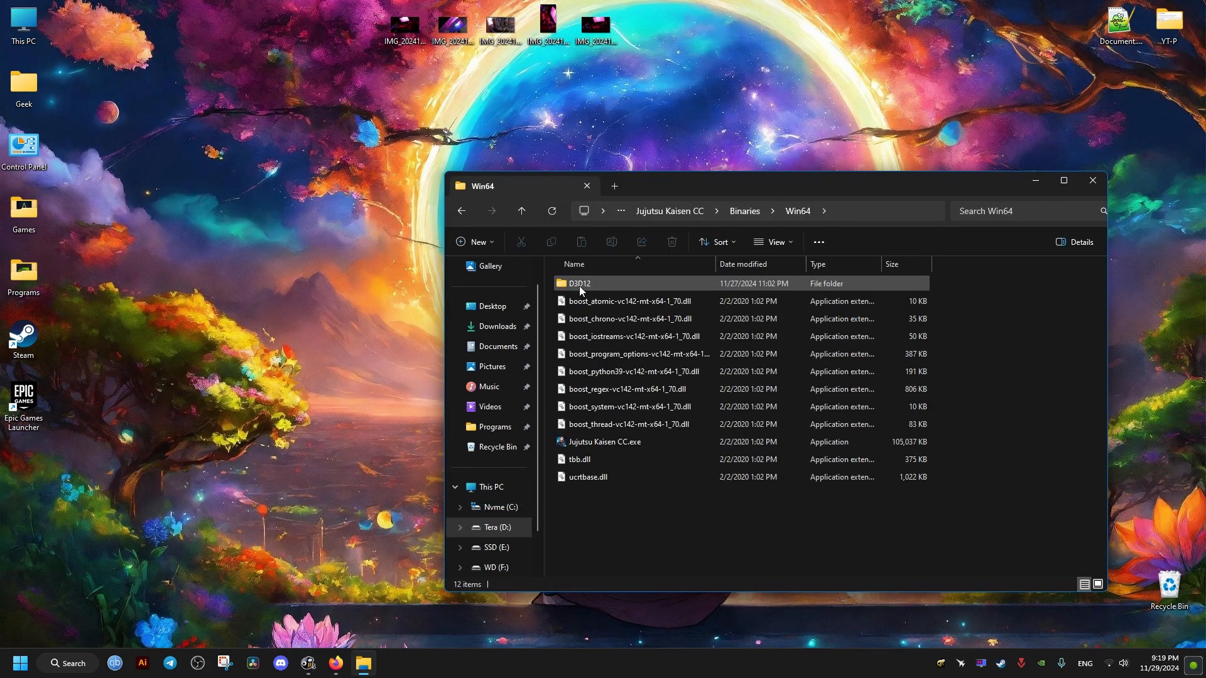
right_click(604, 442)
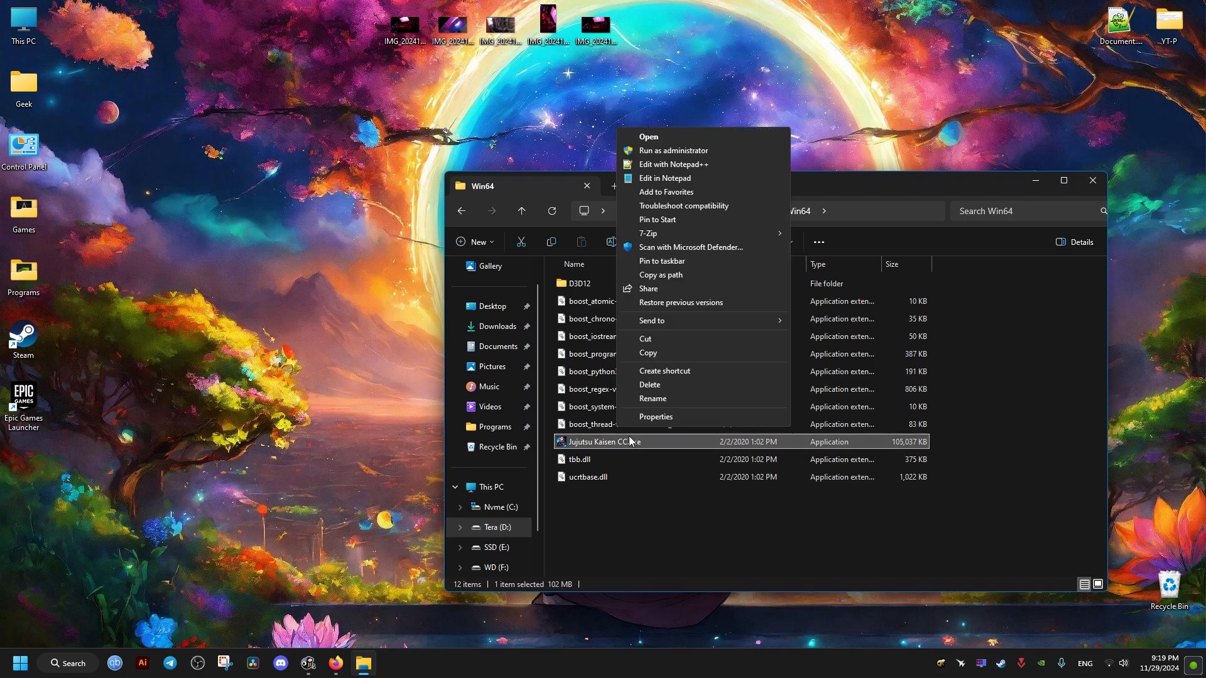
left_click(655, 417)
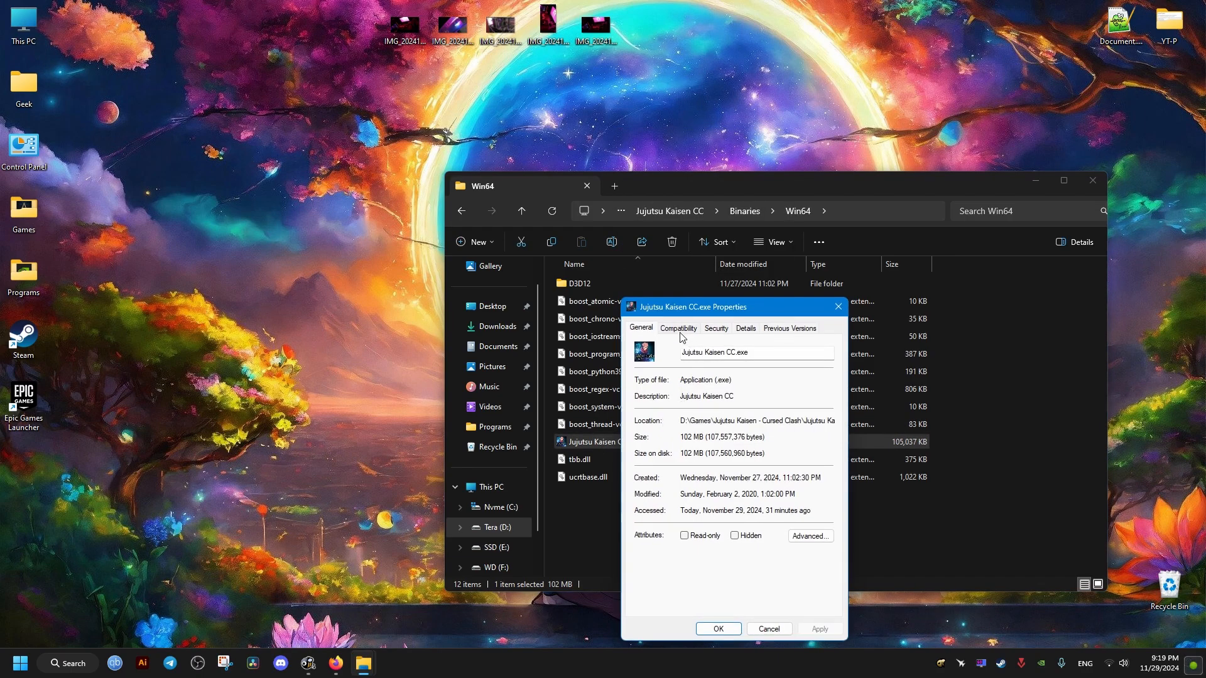
left_click(678, 328)
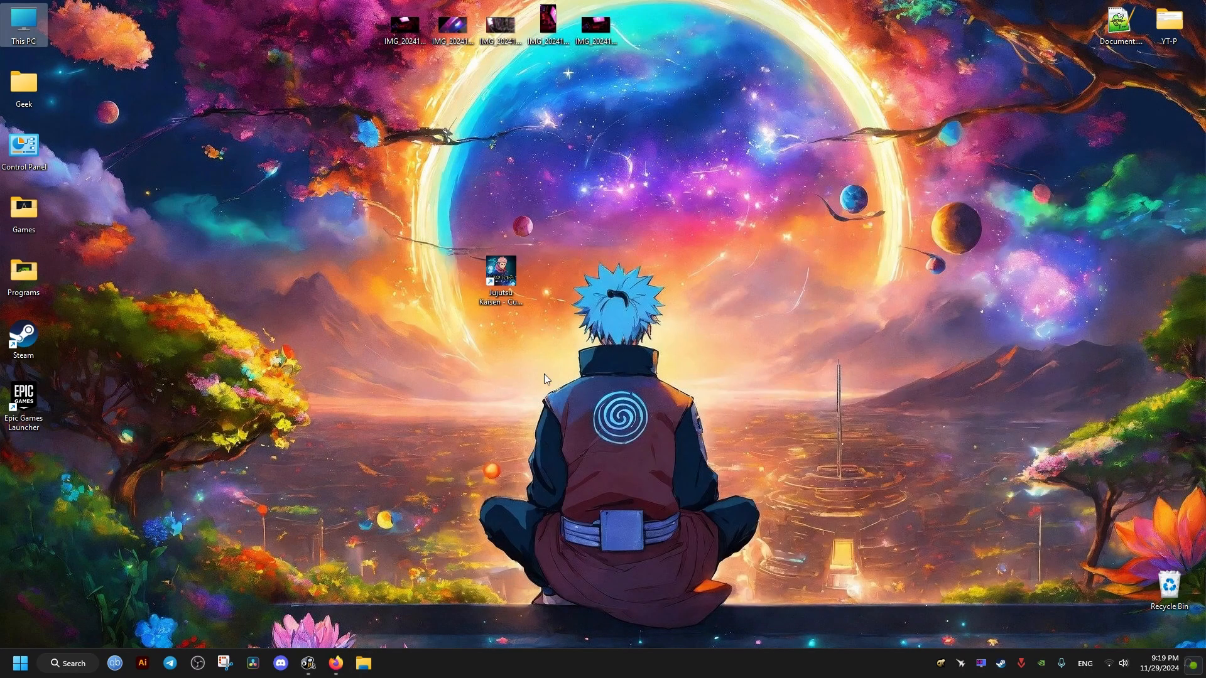
Step: Launch Windows Settings from Start and go to the Gaming page
left_click(20, 663)
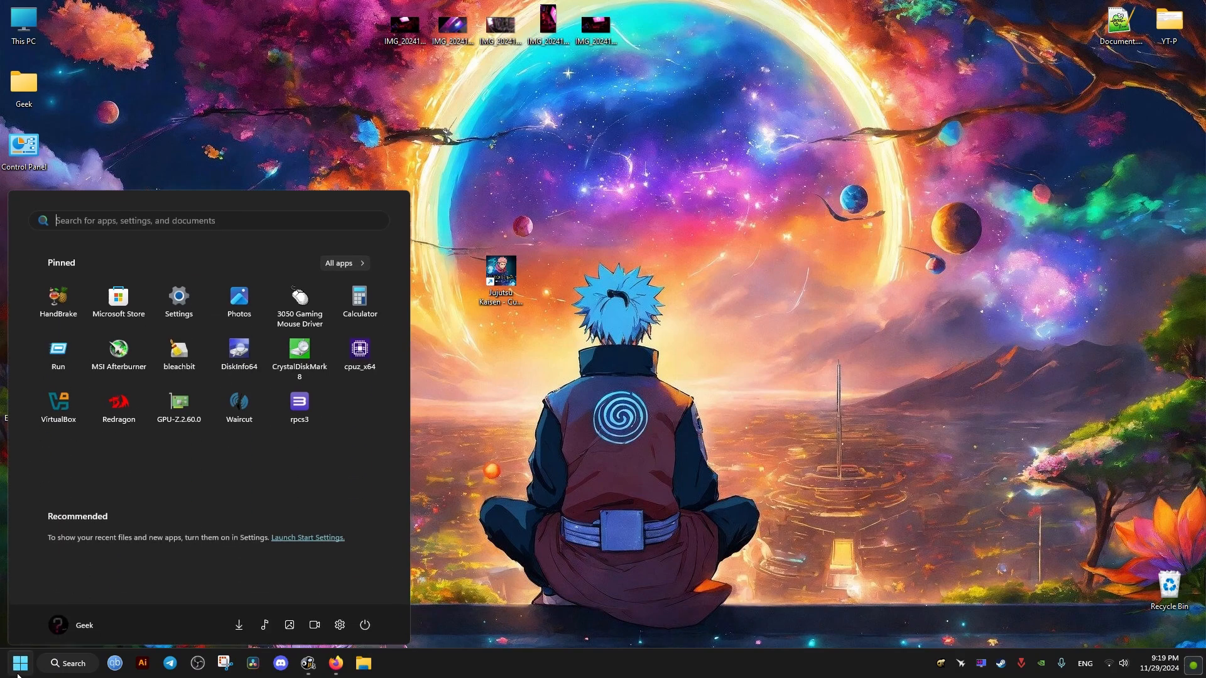
left_click(177, 294)
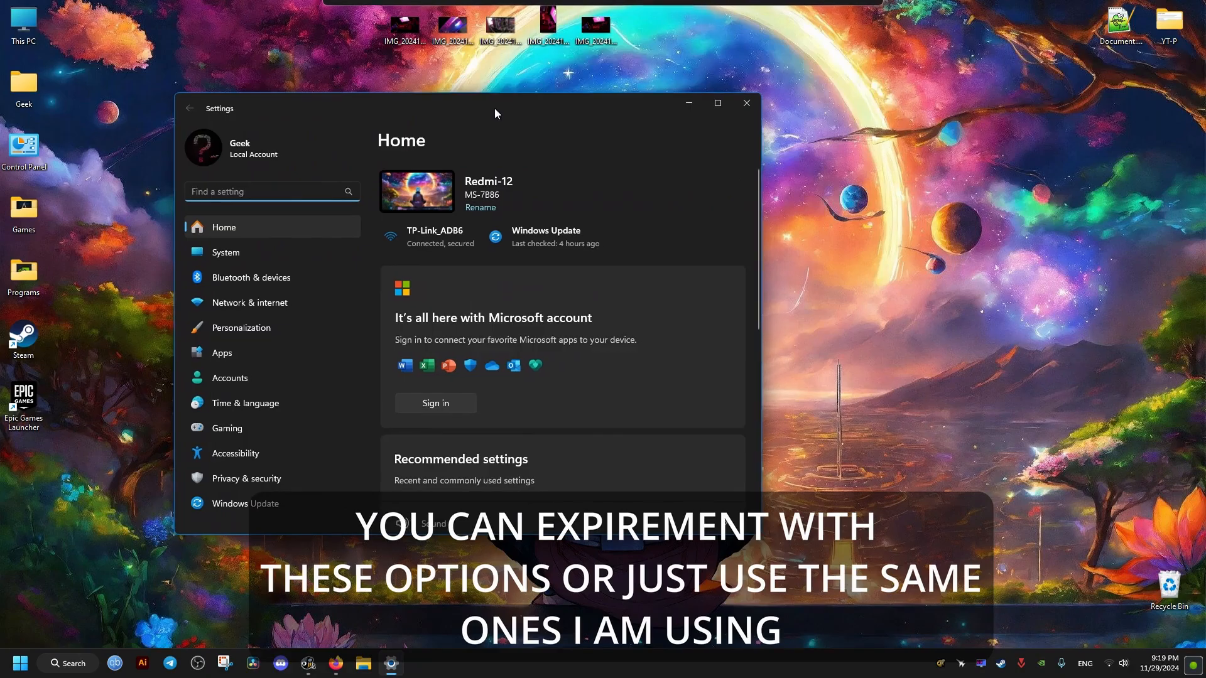
left_click(226, 428)
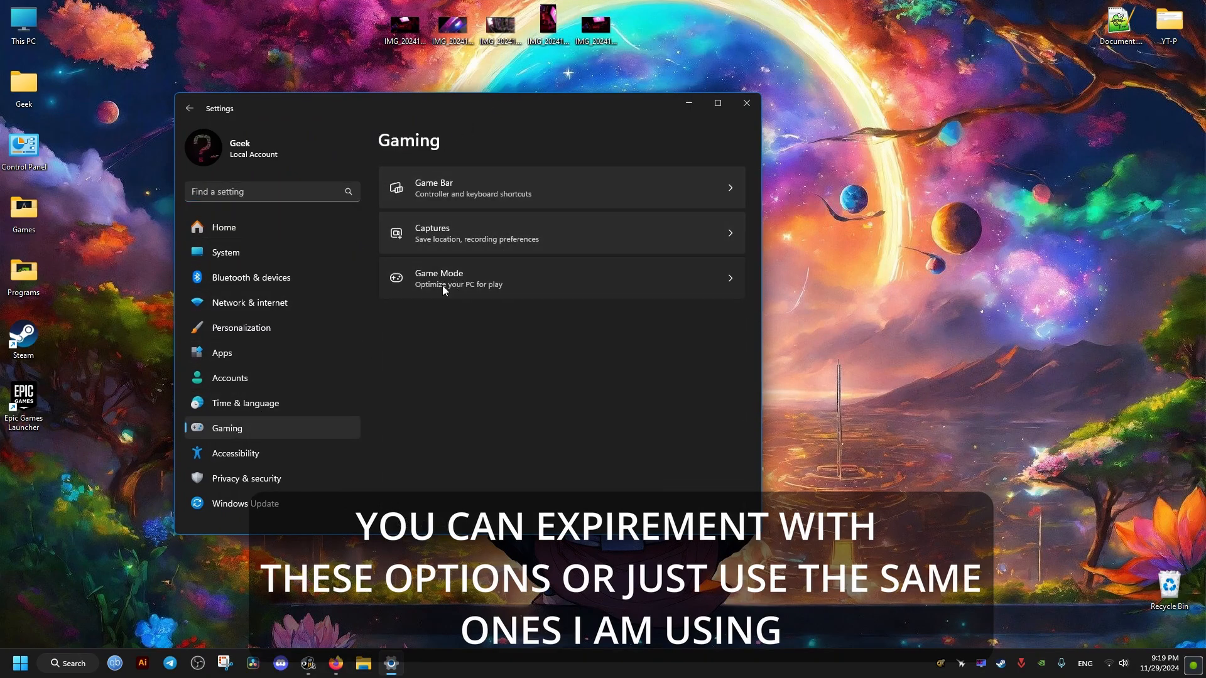
Step: Switch hardware-accelerated GPU scheduling off, keeping variable refresh rate and windowed optimizations on
left_click(439, 277)
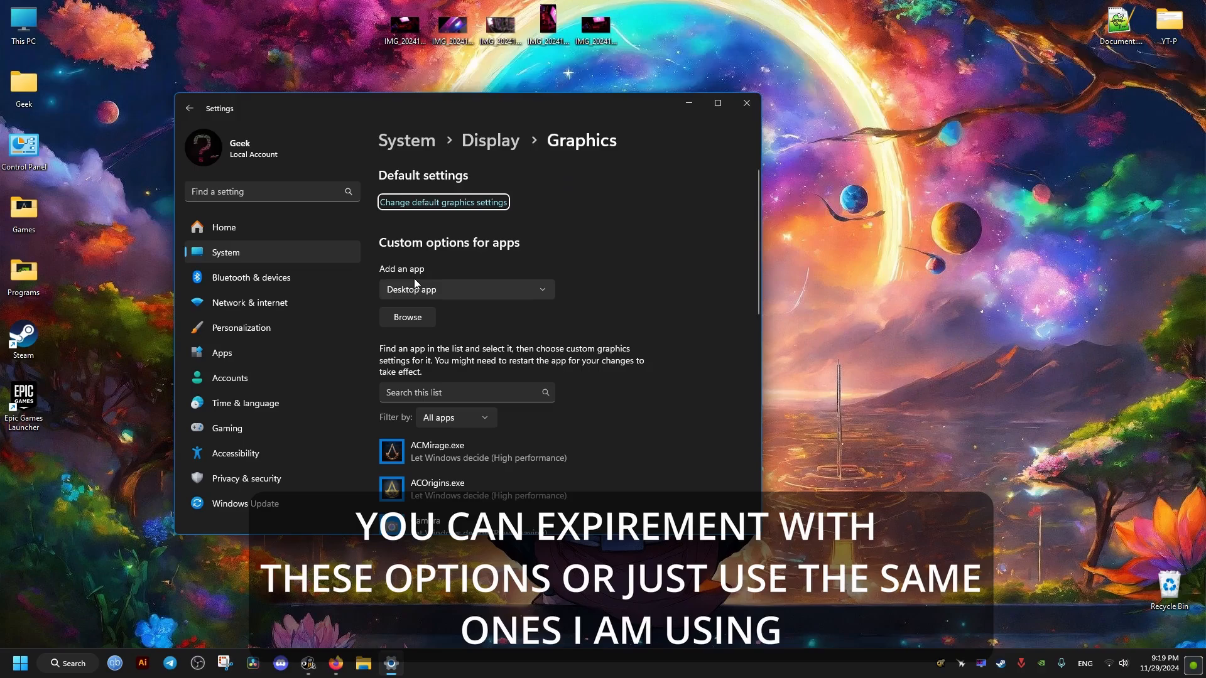
left_click(443, 202)
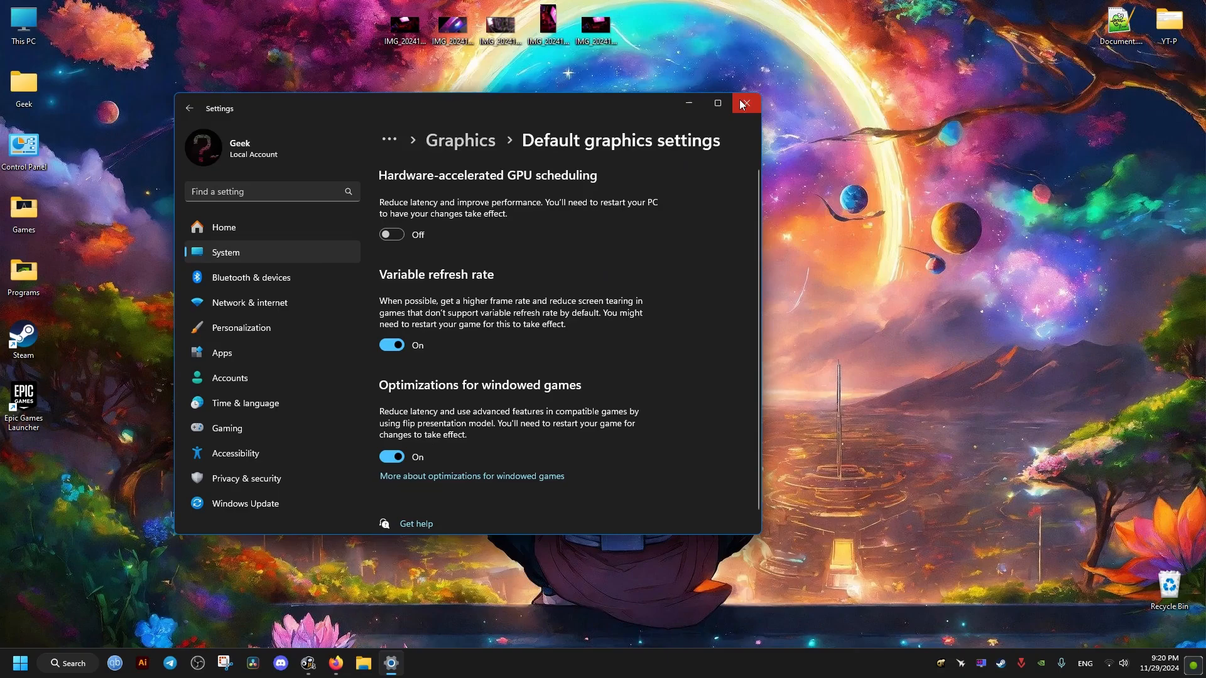
Step: Append -dx11 to the Jujutsu Kaisen desktop shortcut's Target and confirm with OK
right_click(501, 267)
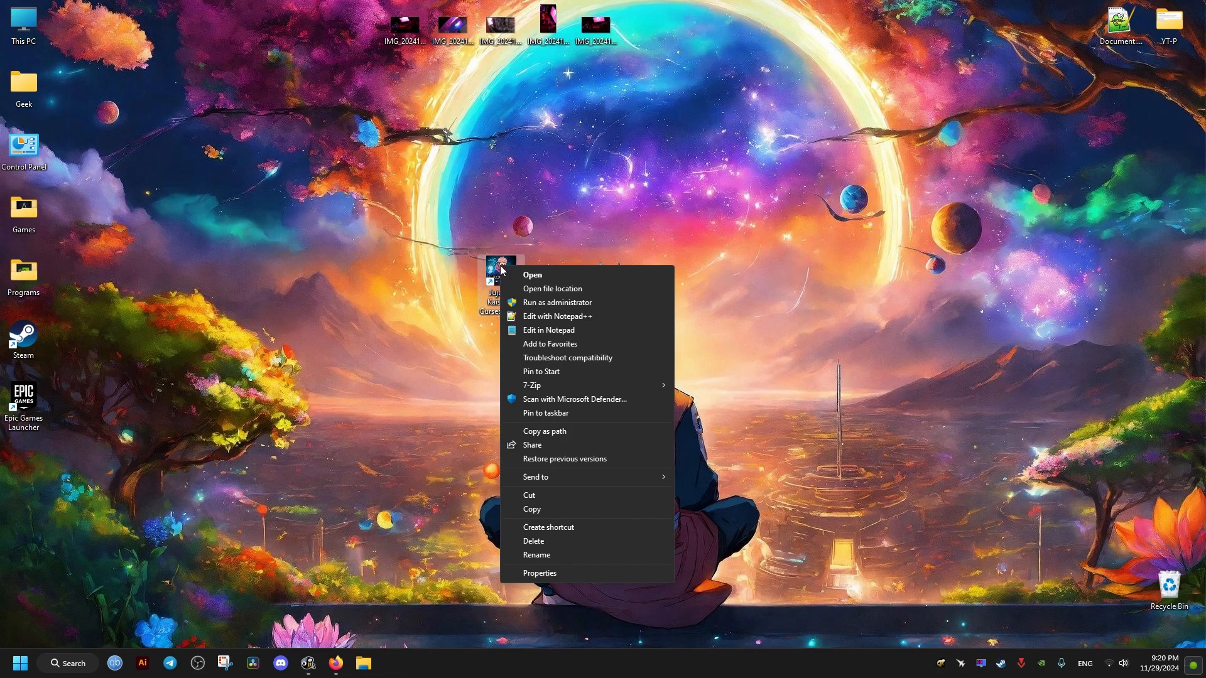
mouse_move(567, 573)
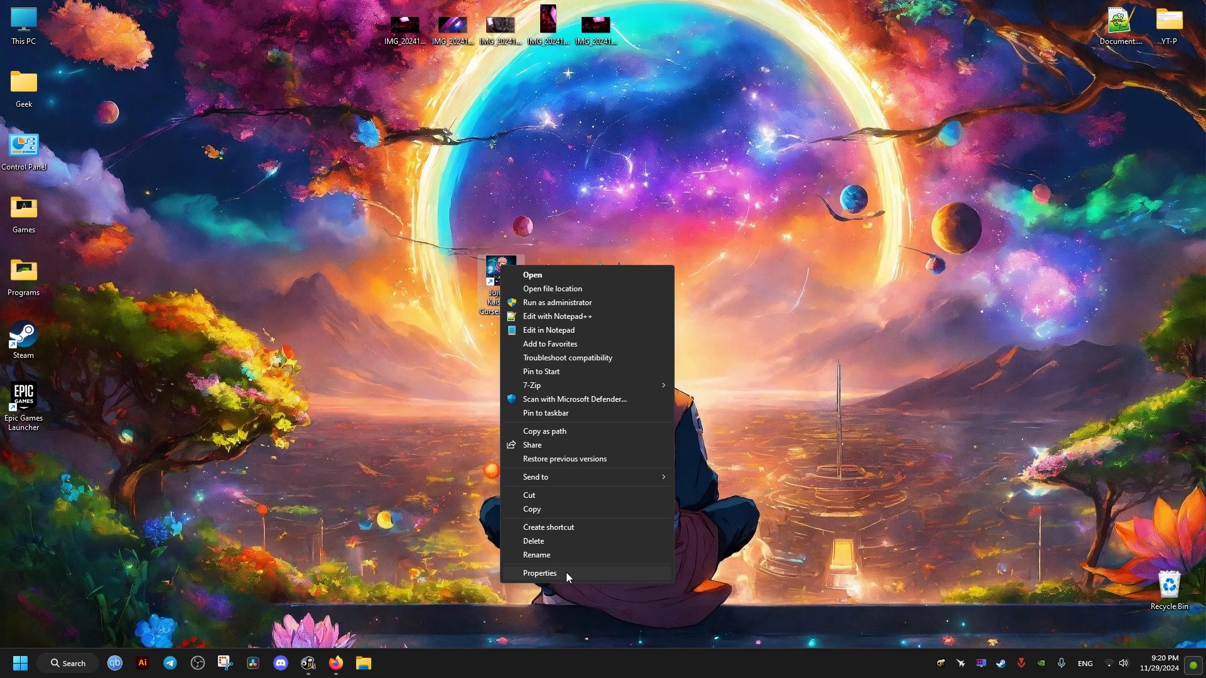
left_click(539, 573)
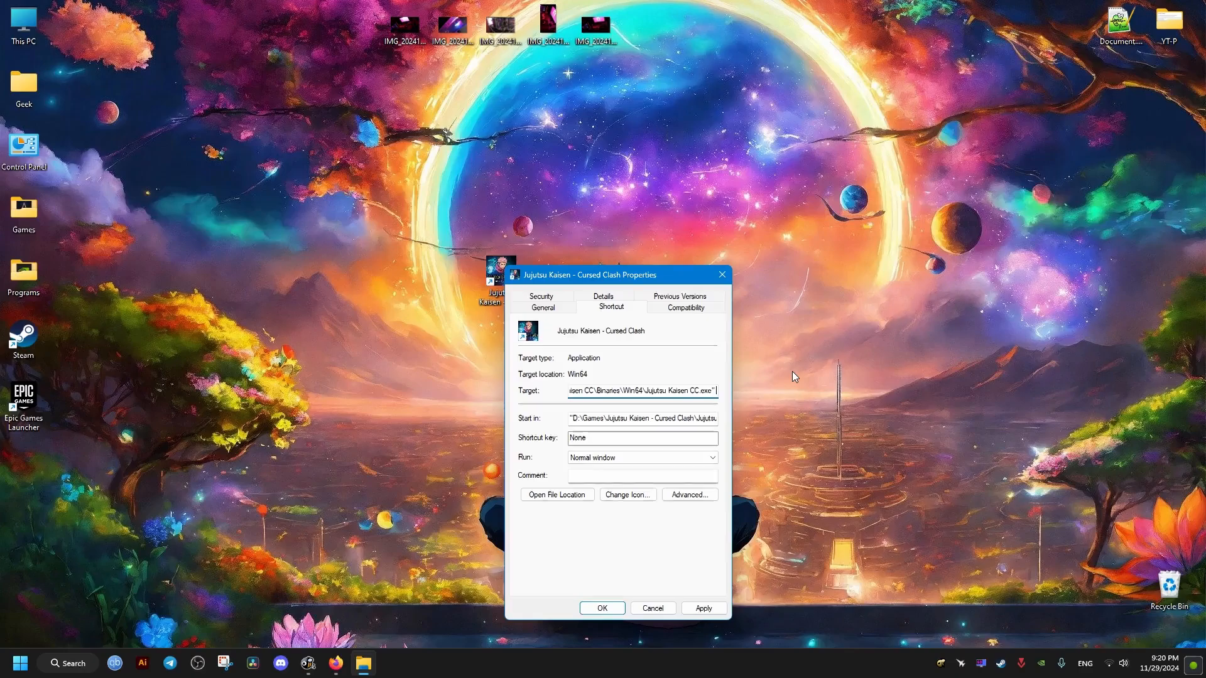
type("-dx11")
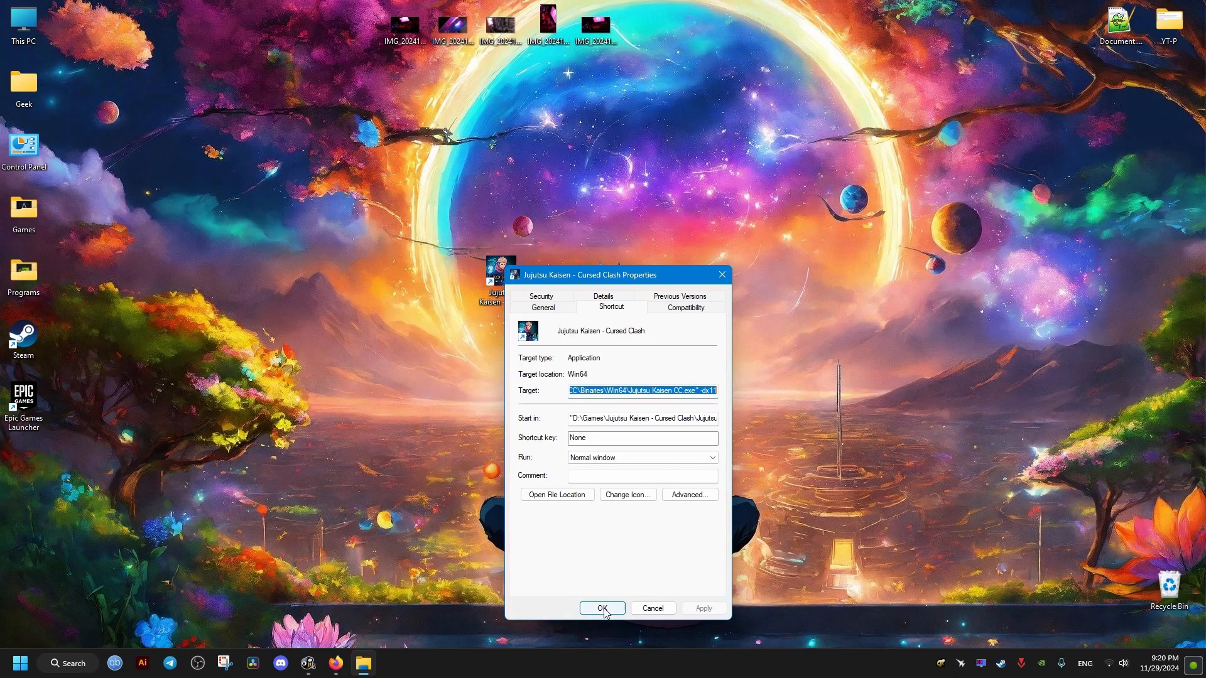
left_click(603, 609)
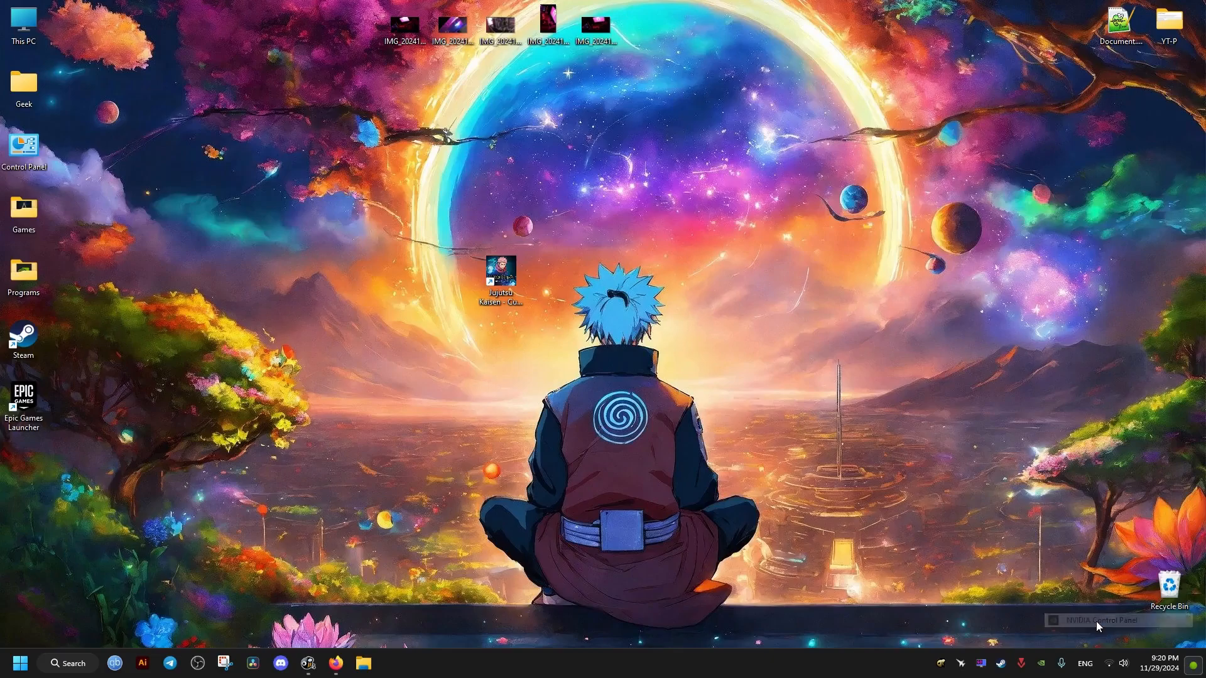
Step: Open NVIDIA Control Panel from the tray to Manage 3D Settings > Program Settings
left_click(1096, 619)
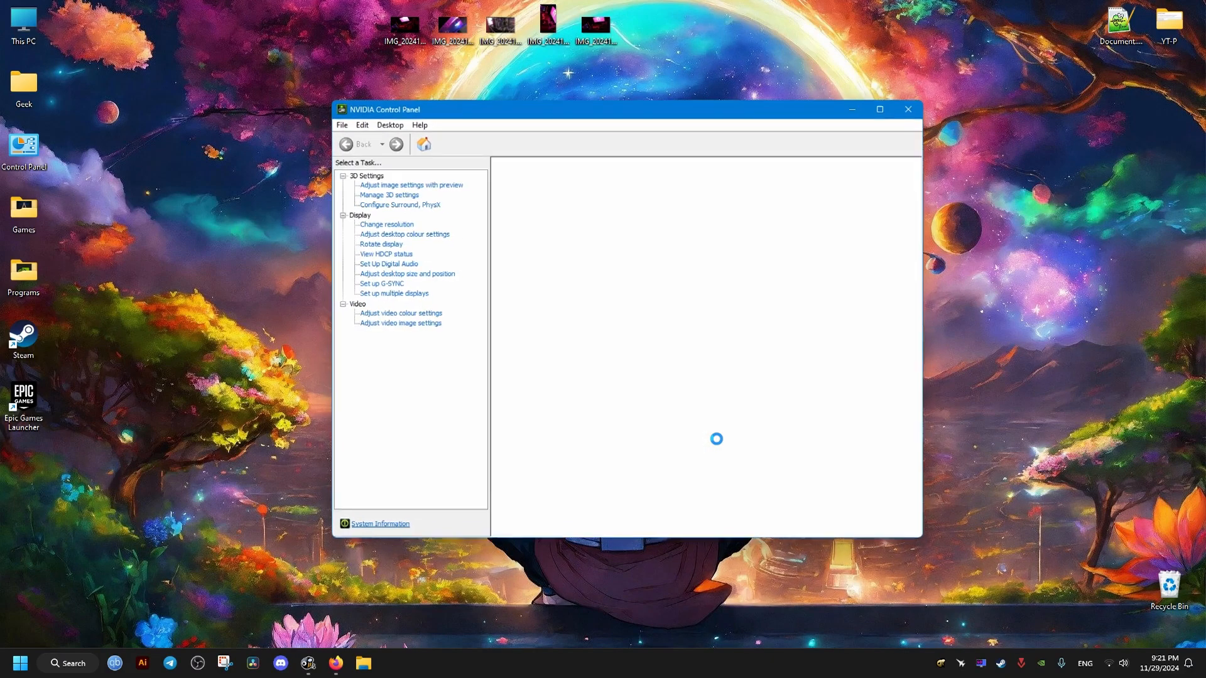
left_click(381, 284)
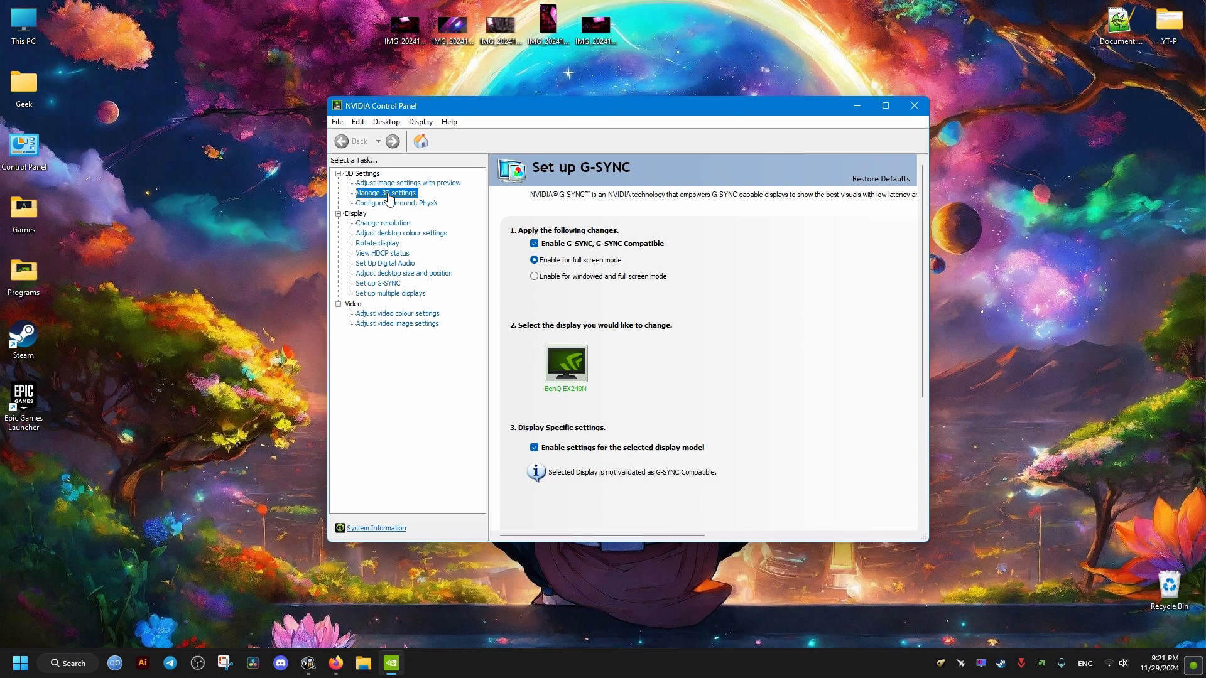
left_click(387, 193)
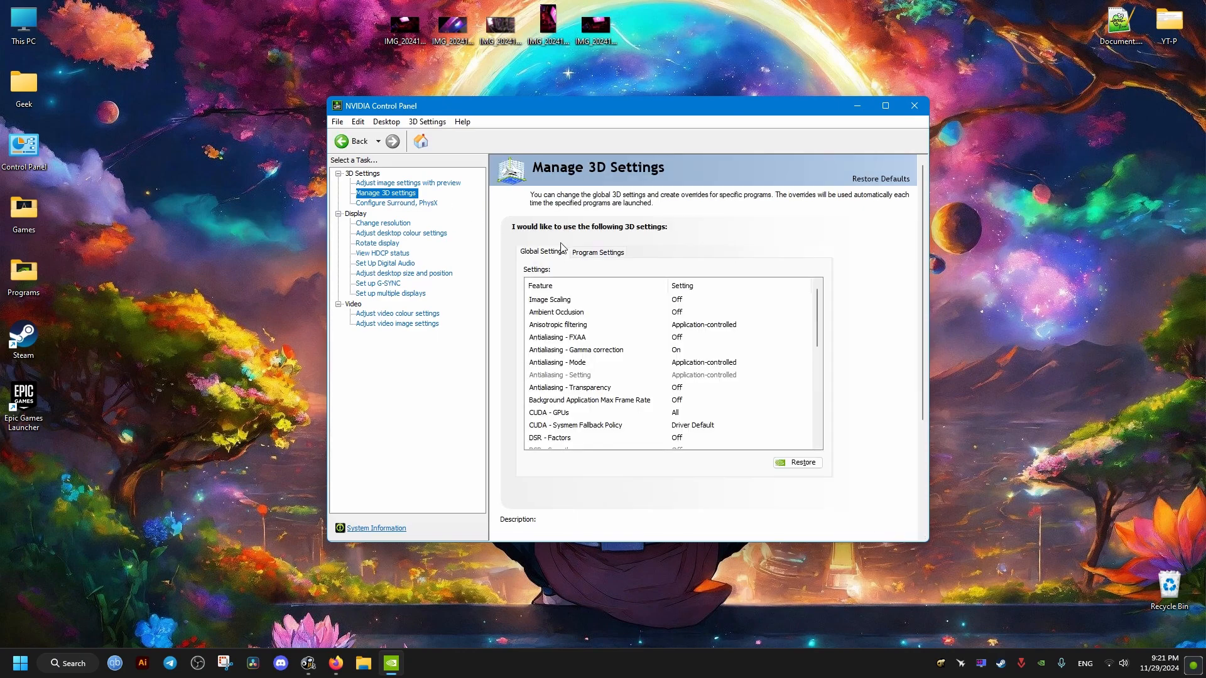
left_click(598, 251)
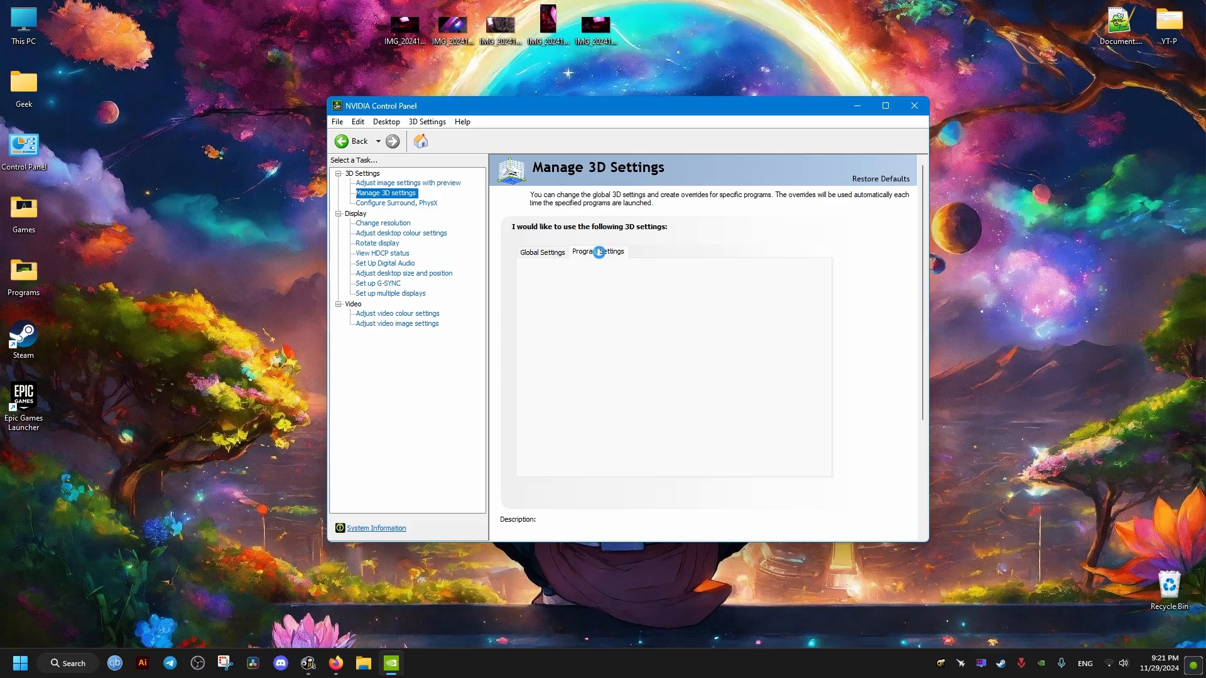
left_click(597, 251)
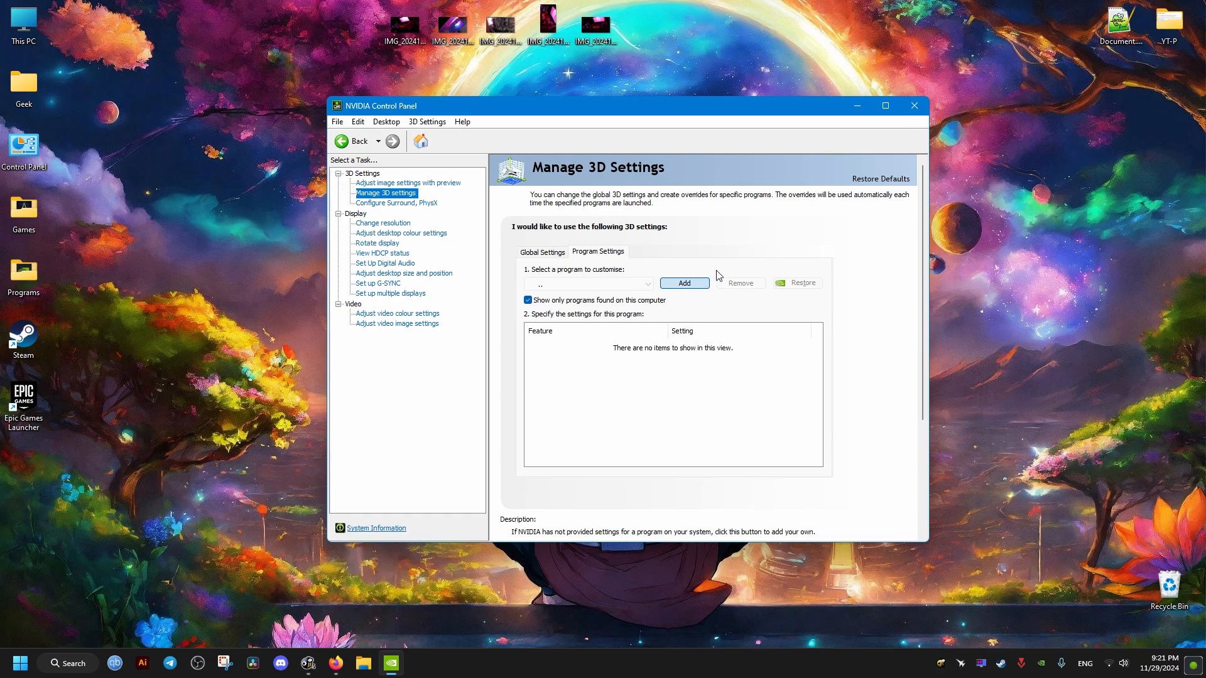
Step: Add Jujutsu Kaisen CC from the program list as a customised program
left_click(683, 284)
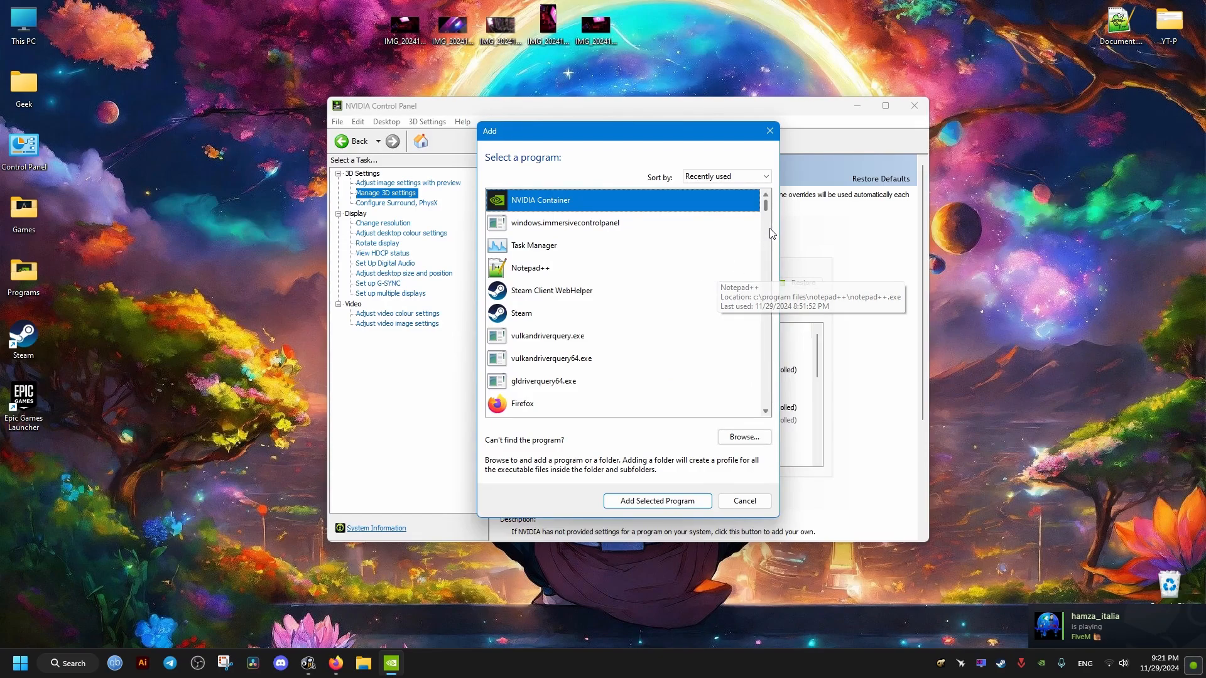
scroll("down", 3)
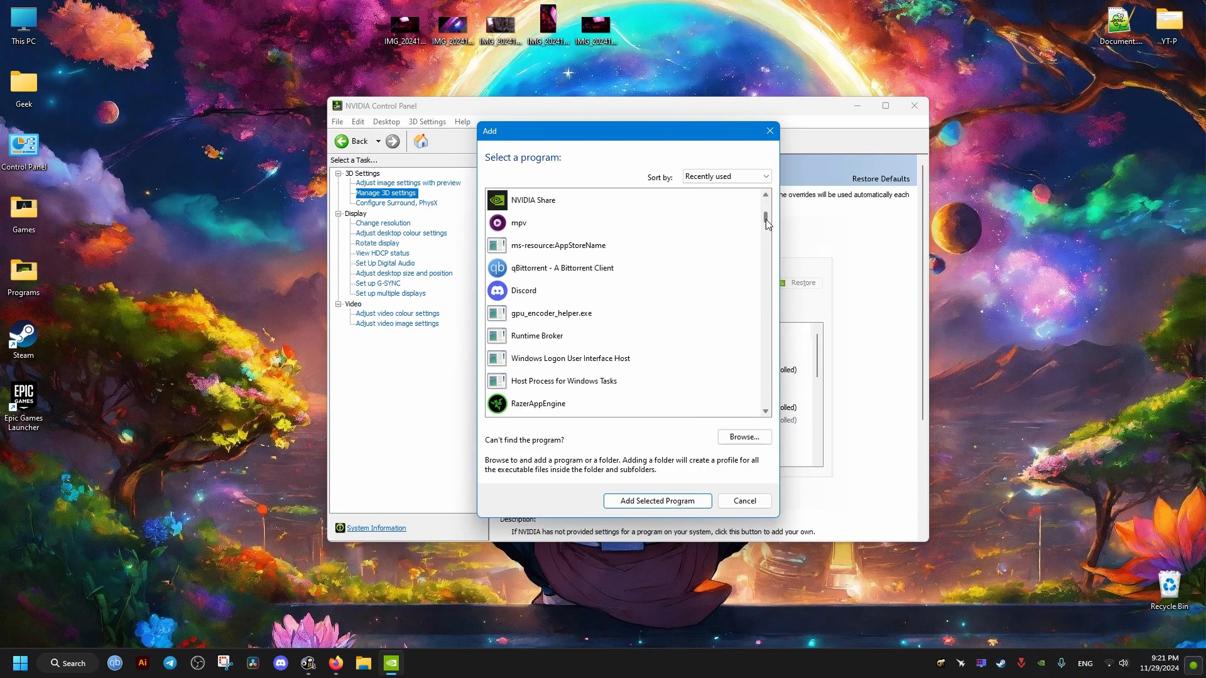
scroll("down", 3)
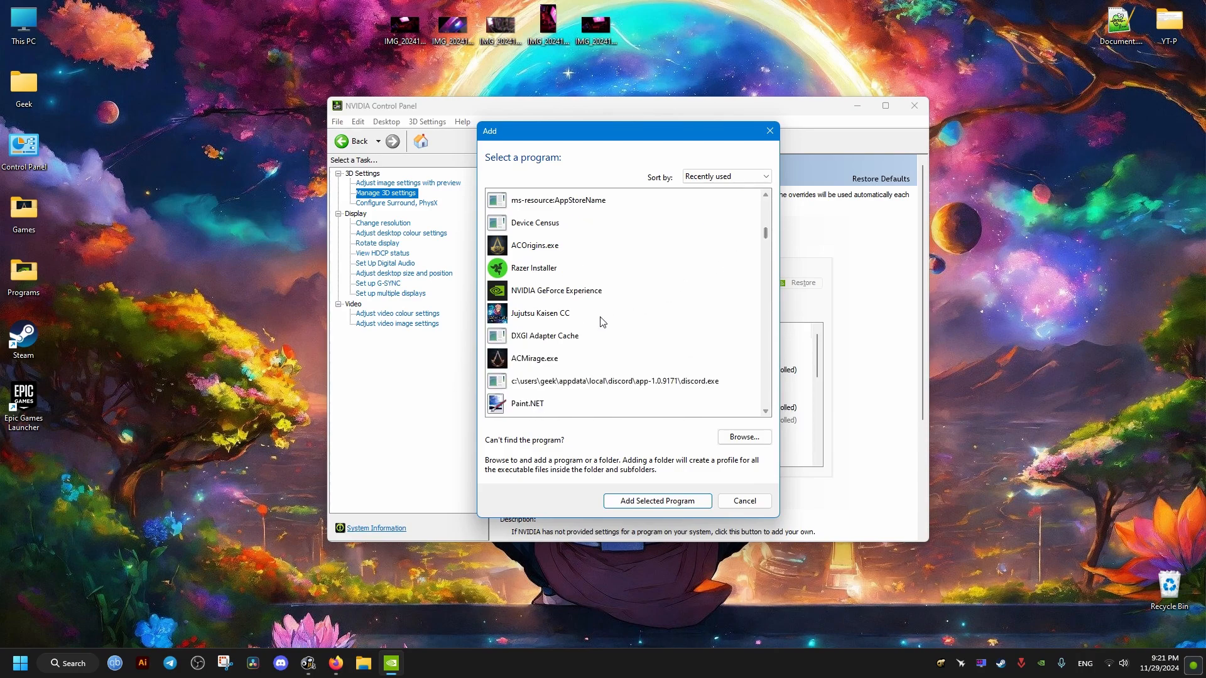
left_click(658, 501)
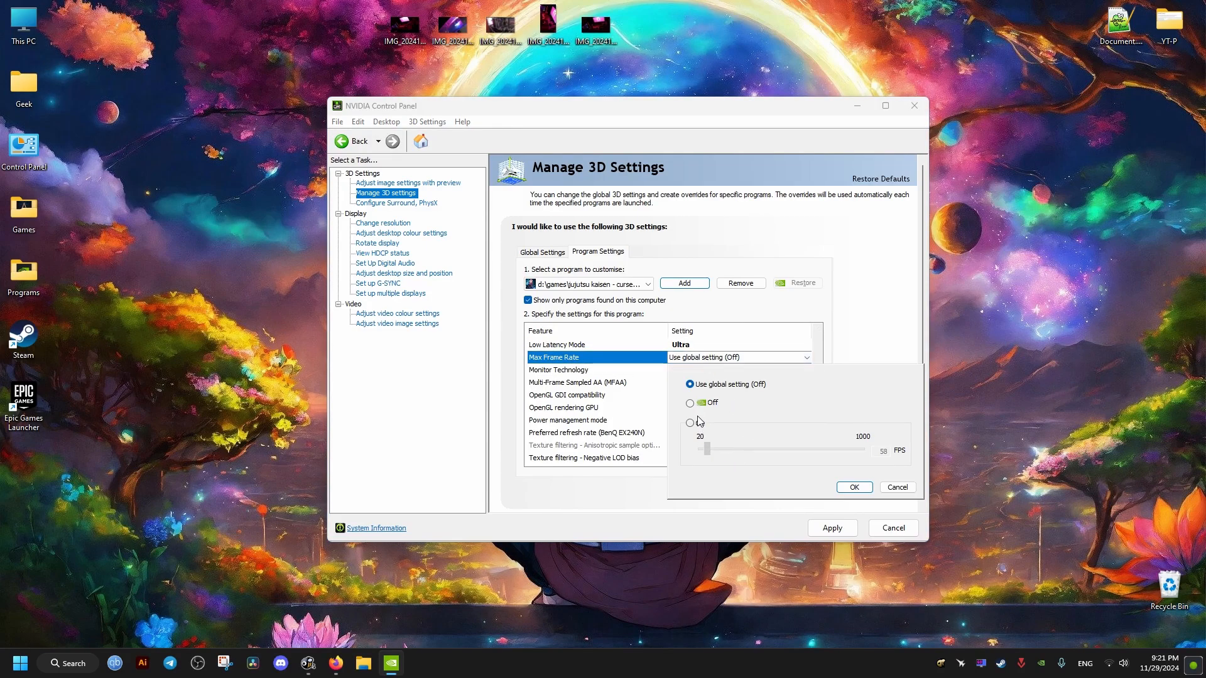
Step: Turn Max Frame Rate on at 60 FPS and confirm with OK
left_click(690, 422)
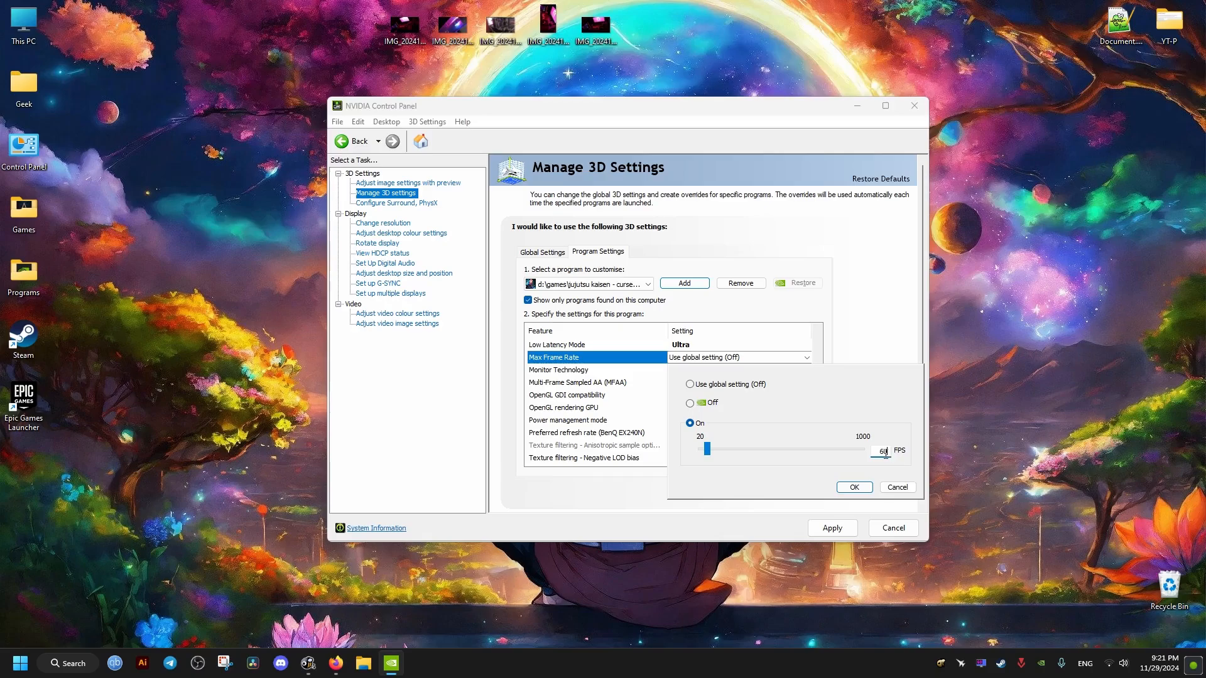
left_click(853, 487)
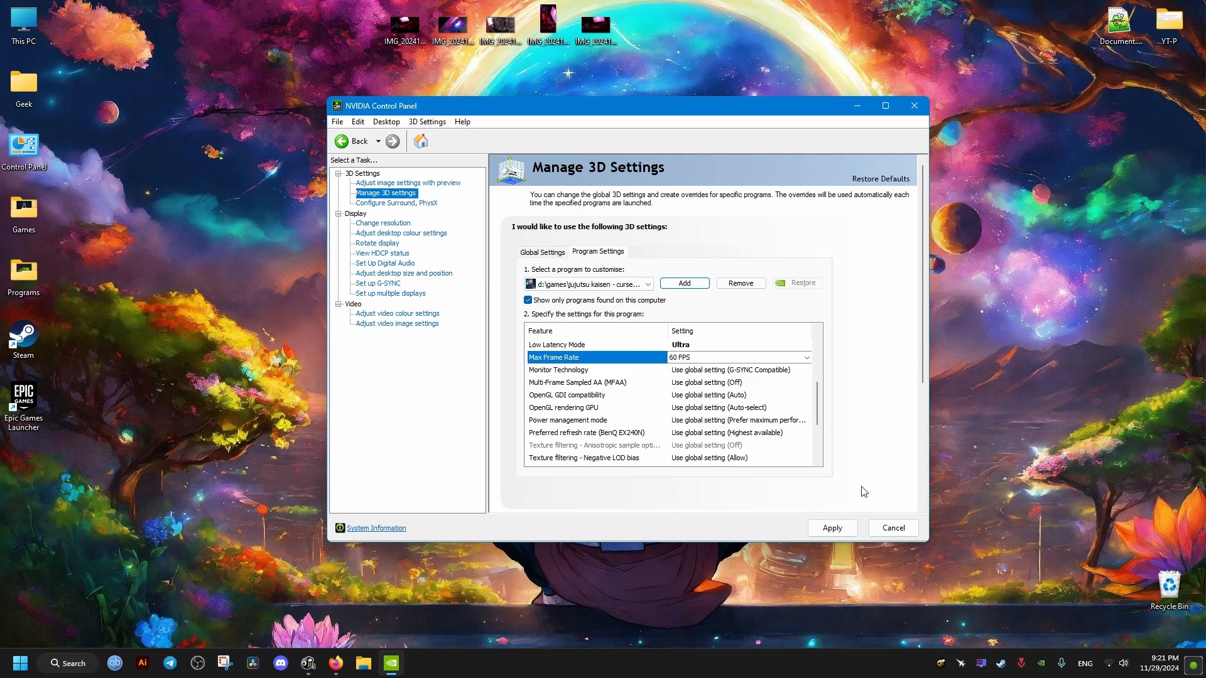
mouse_move(717, 379)
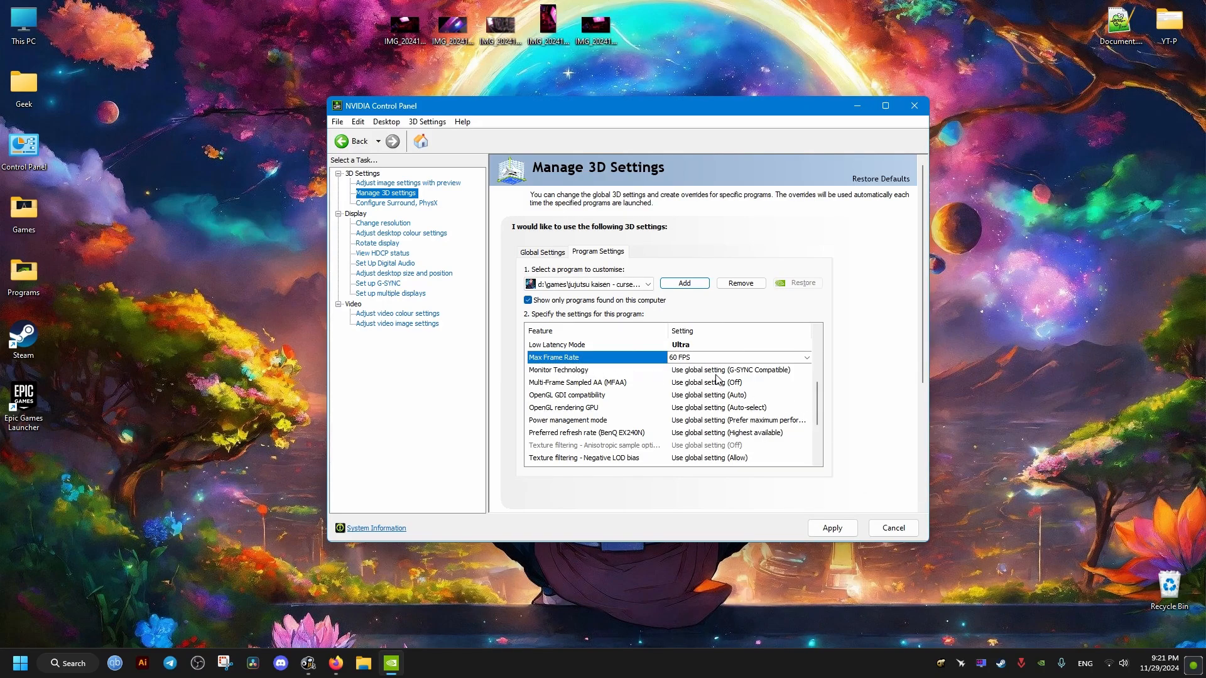
Step: Keep Monitor Technology and Vertical sync on global setting, then enter the game's Online Lobby mode
left_click(806, 370)
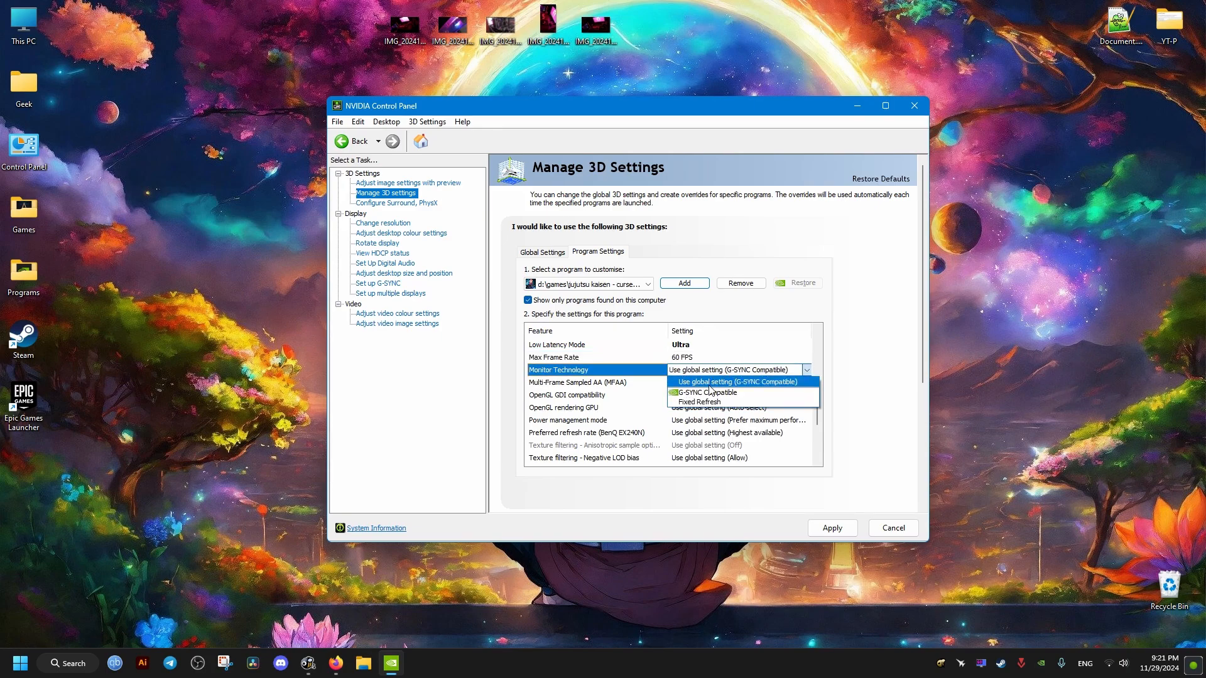
left_click(737, 382)
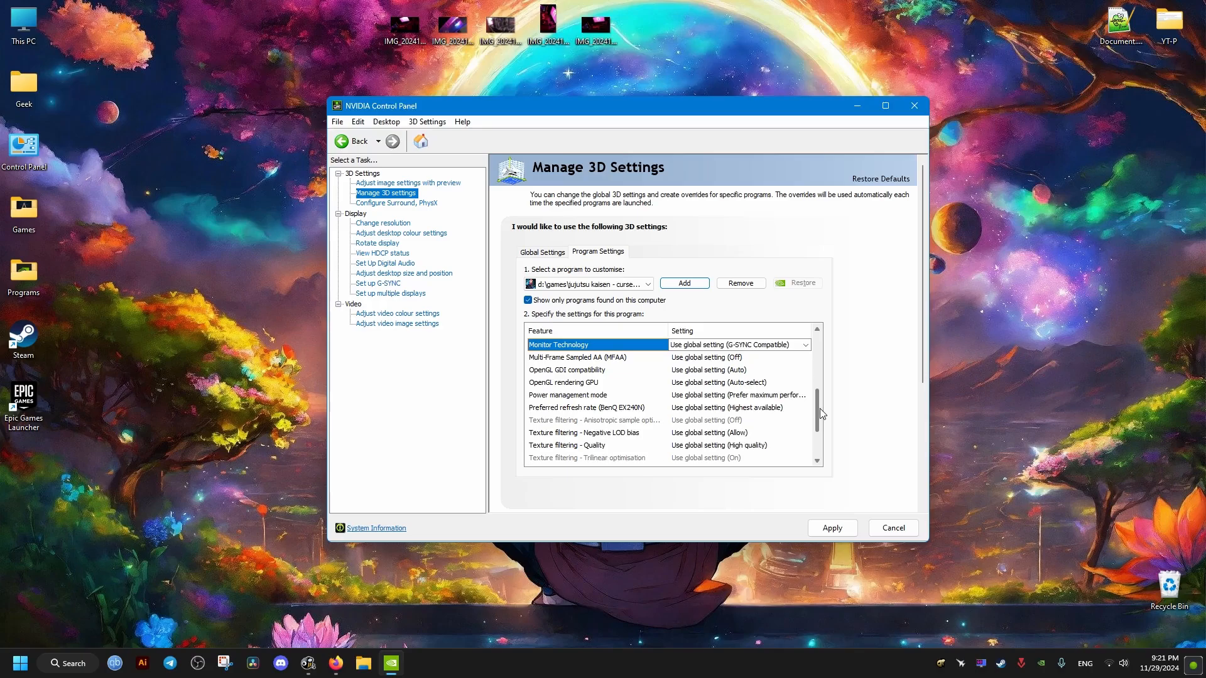
scroll("down", 3)
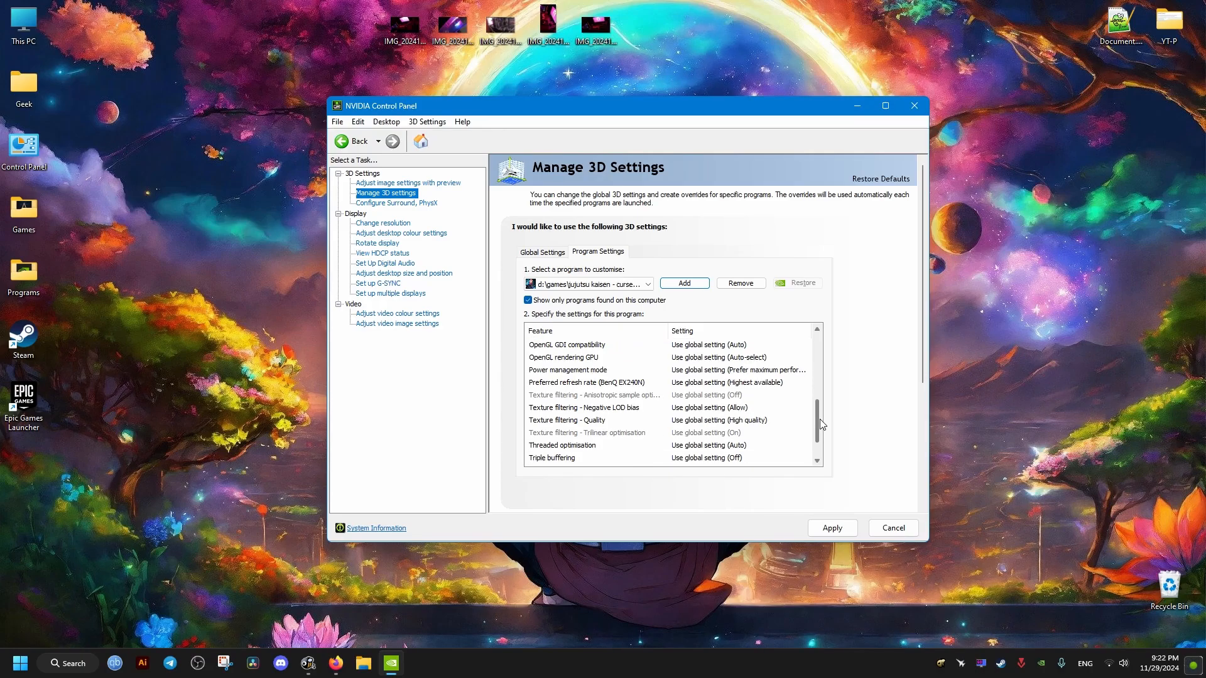
scroll("down", 3)
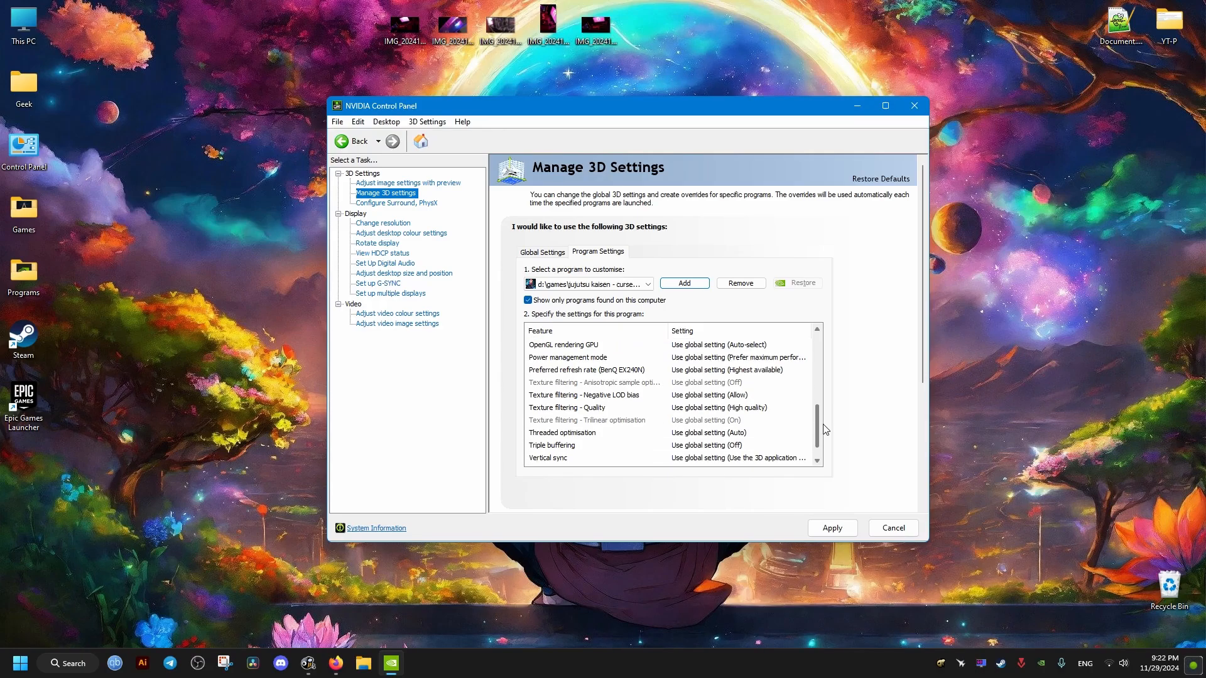
scroll("down", 3)
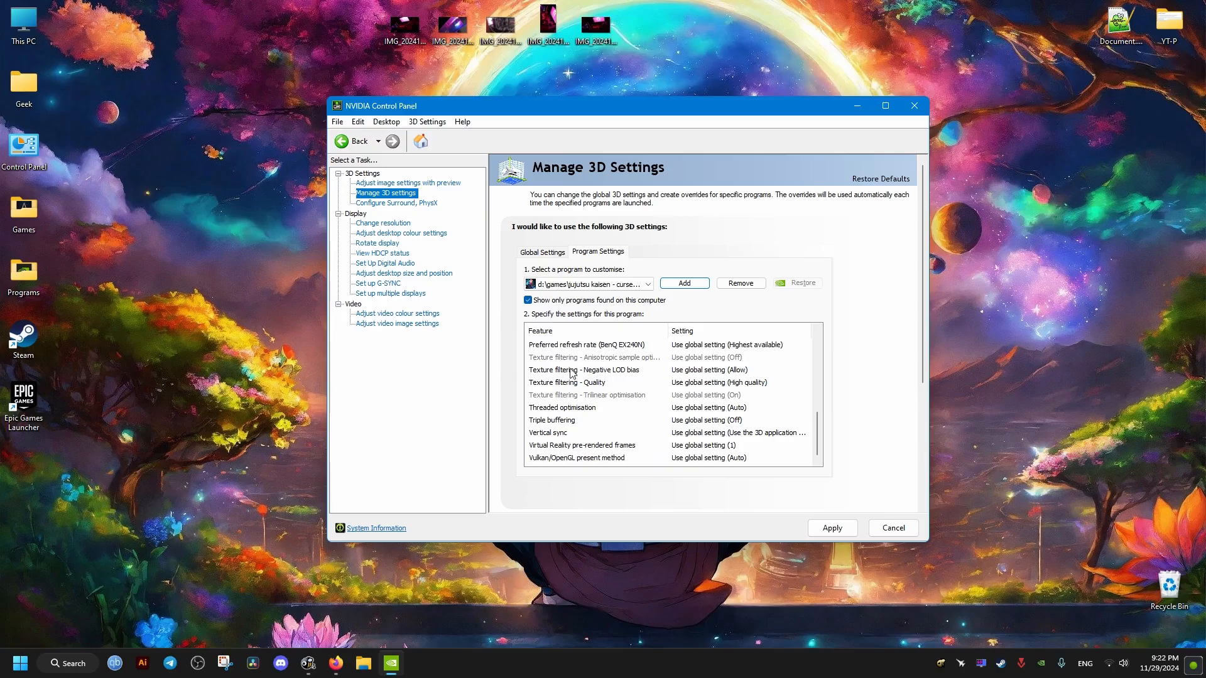
left_click(737, 432)
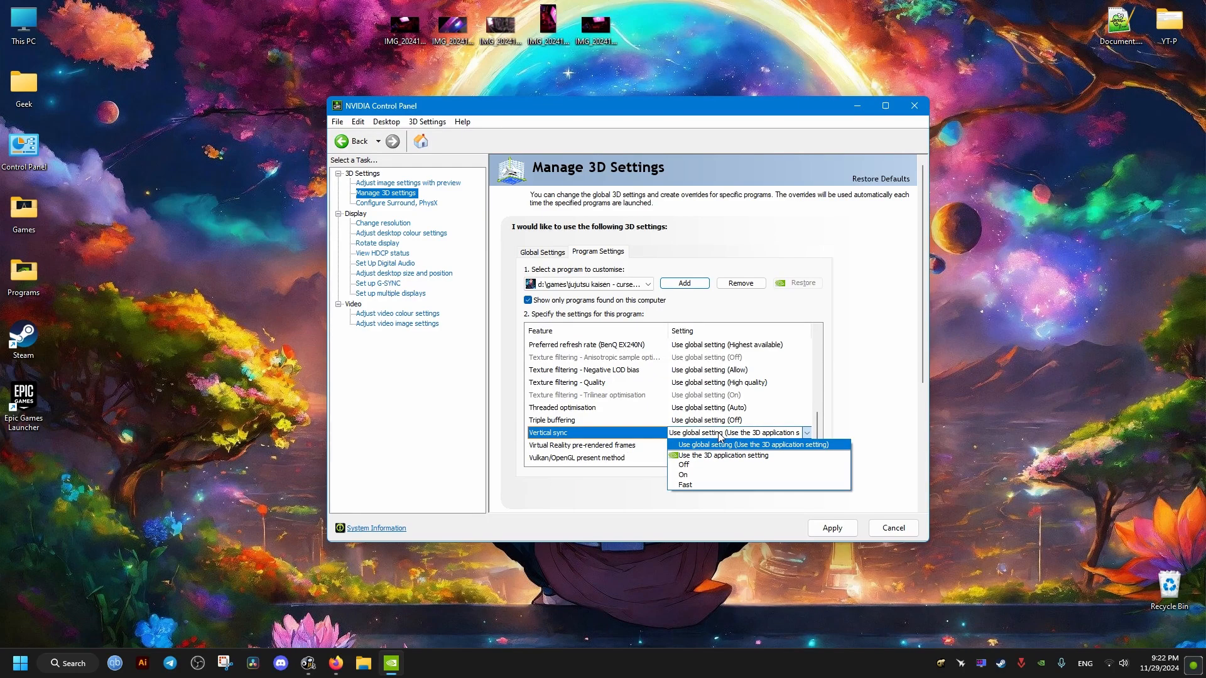
mouse_move(702, 475)
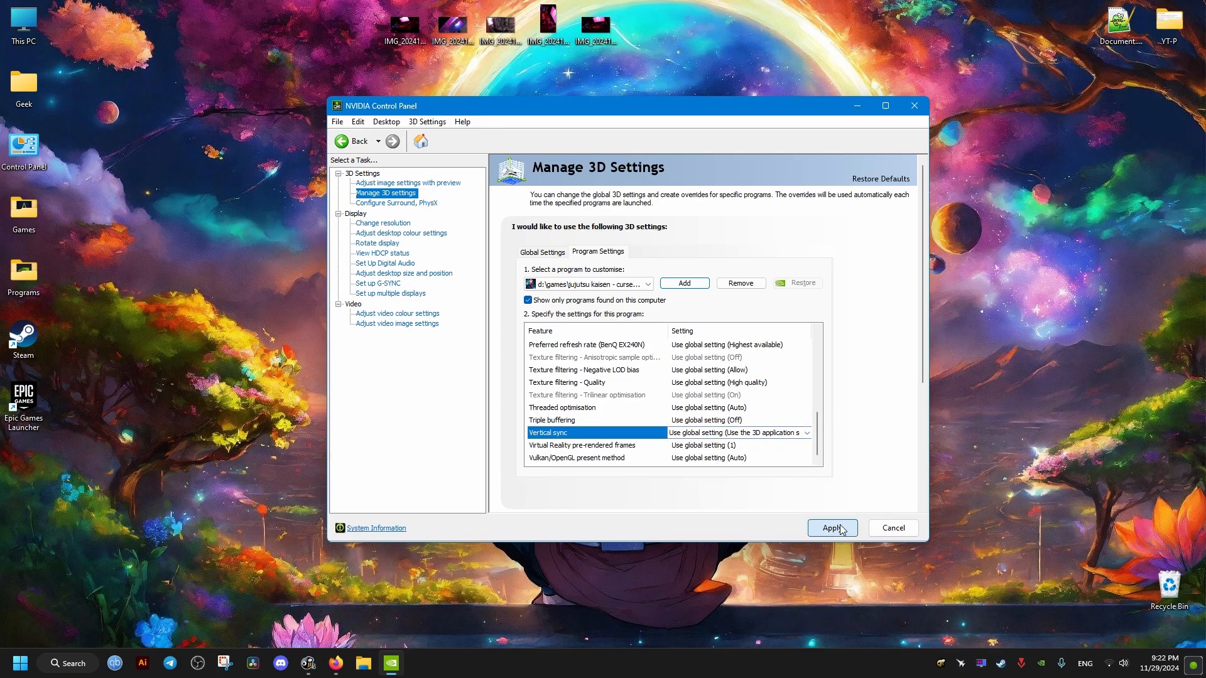
mouse_move(850, 368)
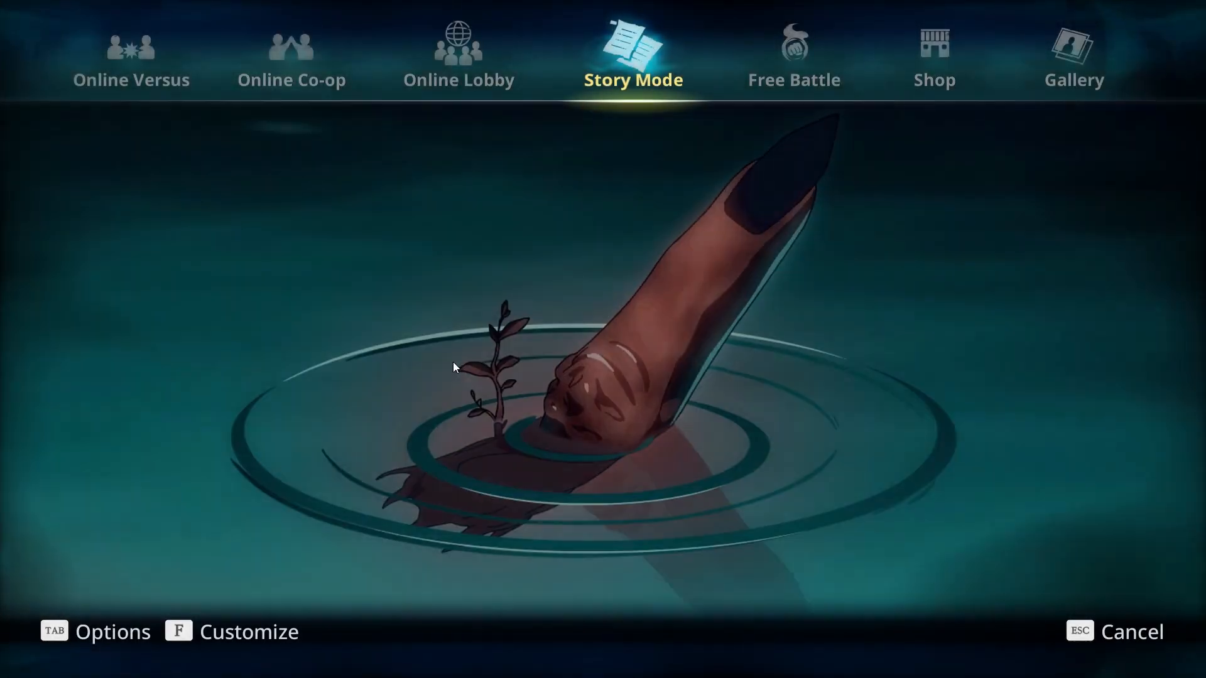
left_click(459, 58)
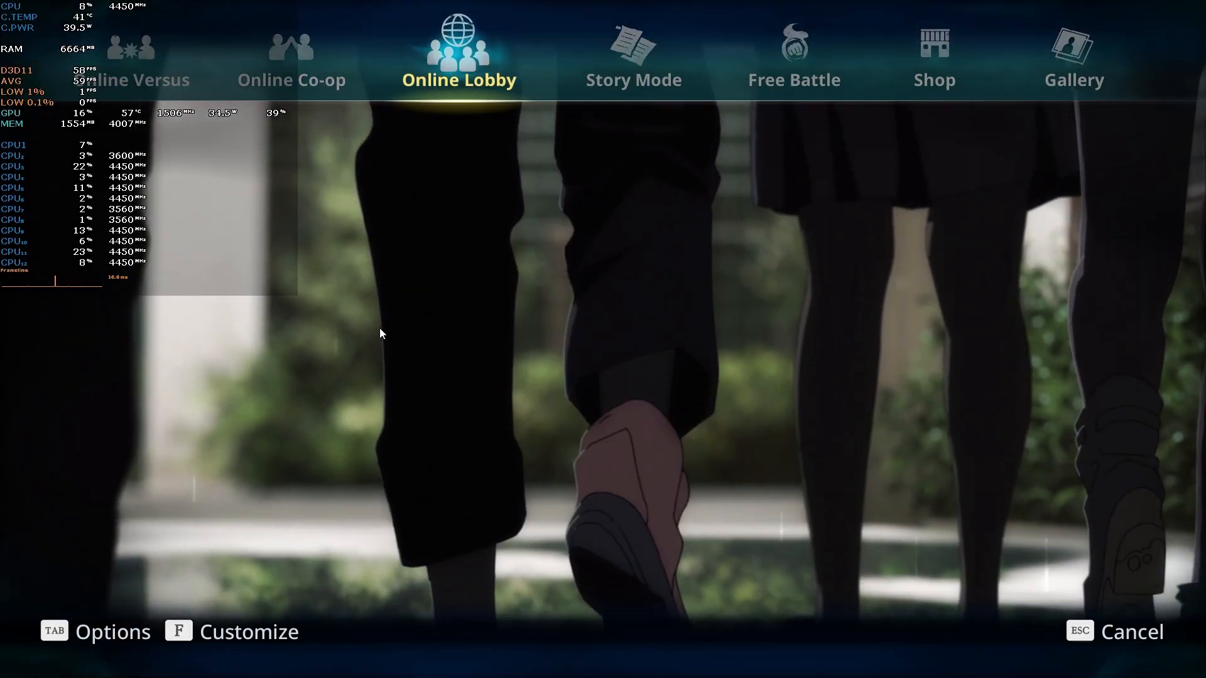